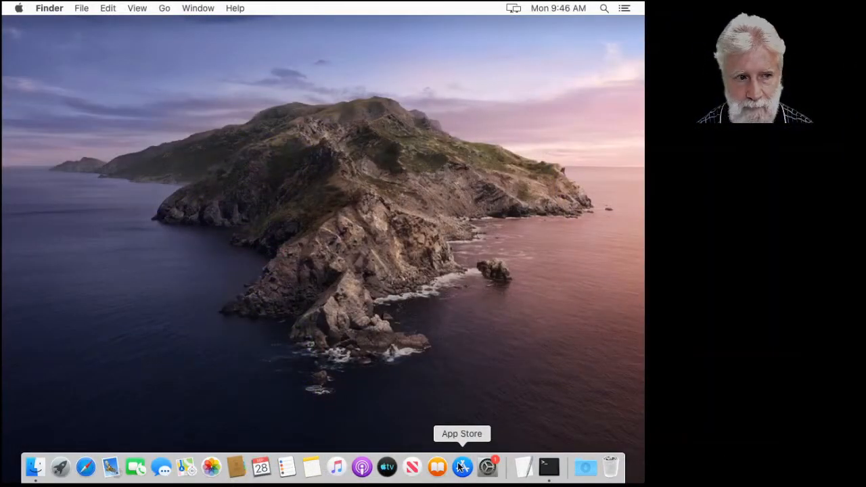
mouse_move(471, 439)
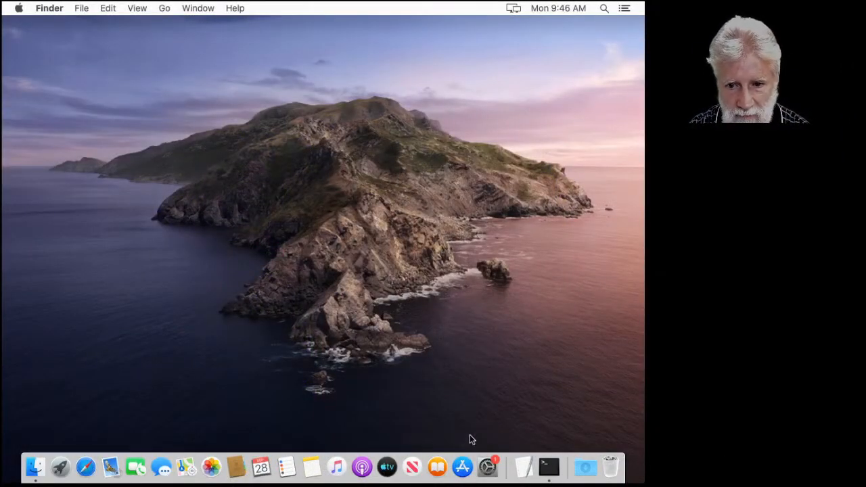
mouse_move(463, 467)
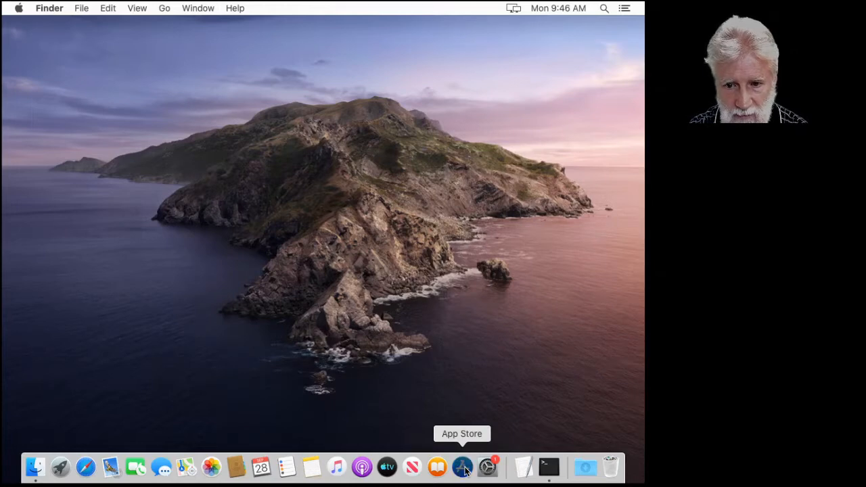
Launch App Store from the Dock and search for 'e-sword'
click(463, 467)
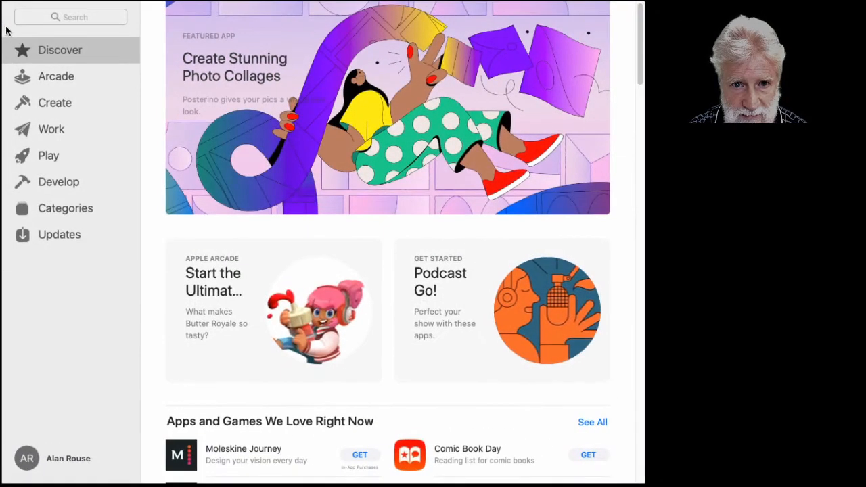
text(e)
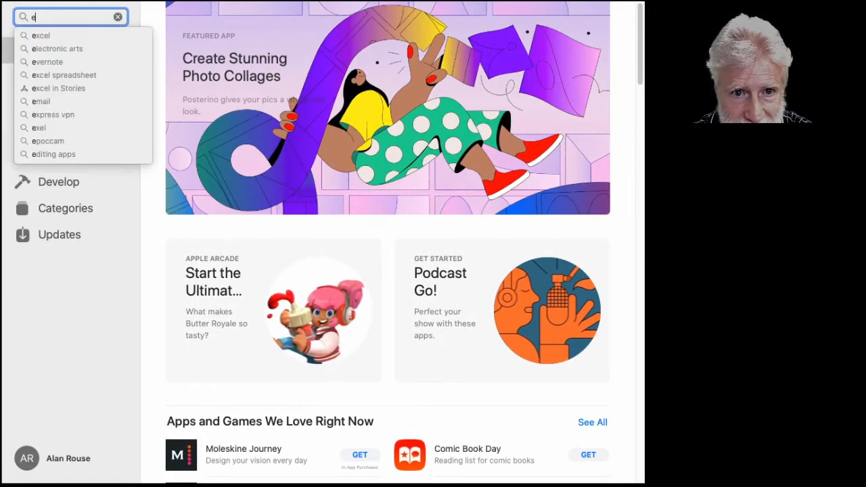
text(-sword)
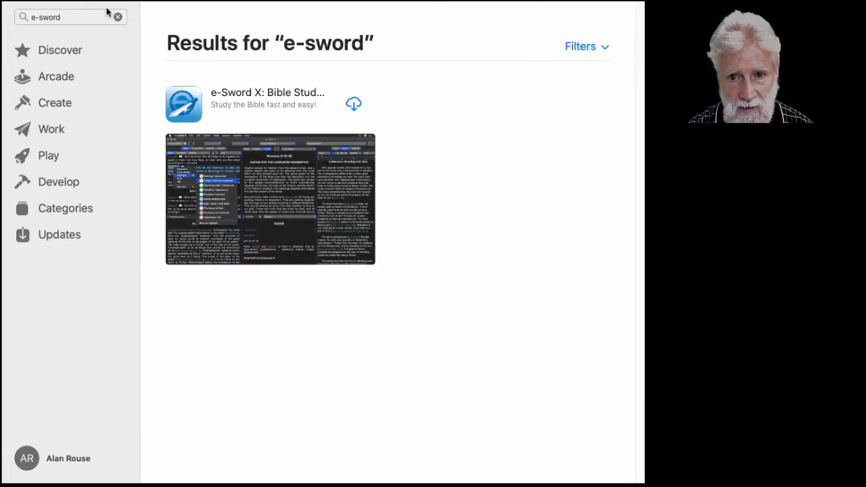
mouse_move(247, 81)
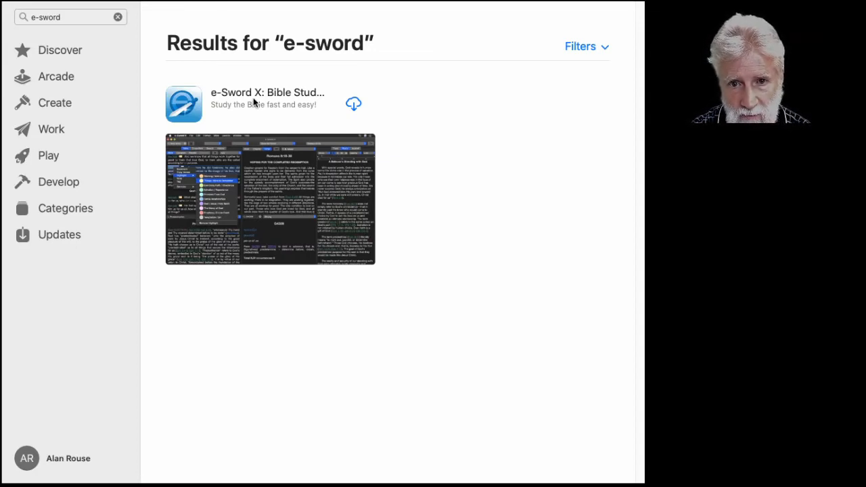
mouse_move(268, 106)
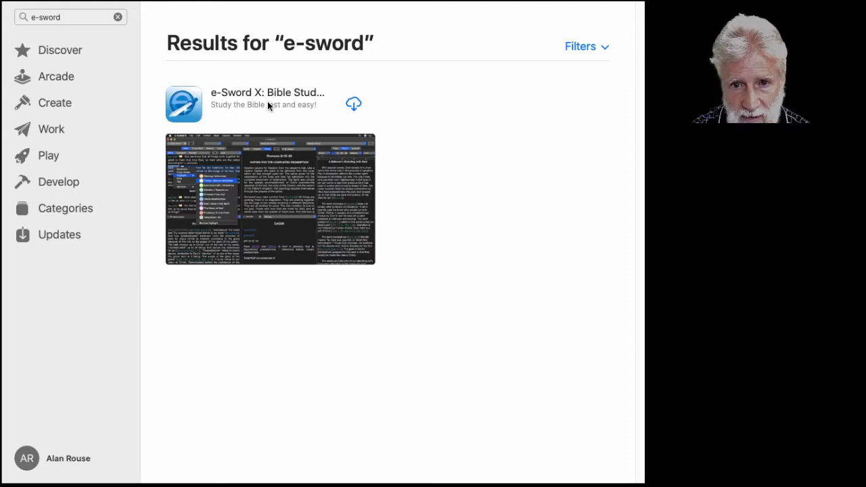
mouse_move(319, 105)
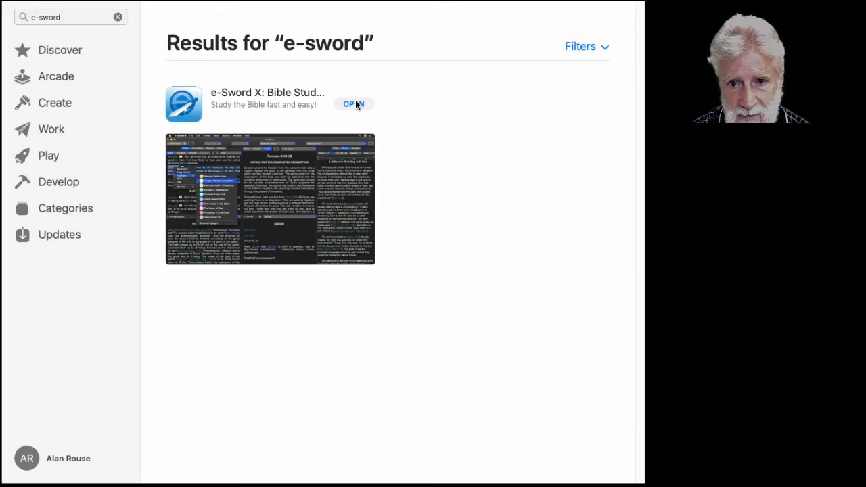
Launch the installed e-Sword X from App Store and enlarge its window
click(353, 104)
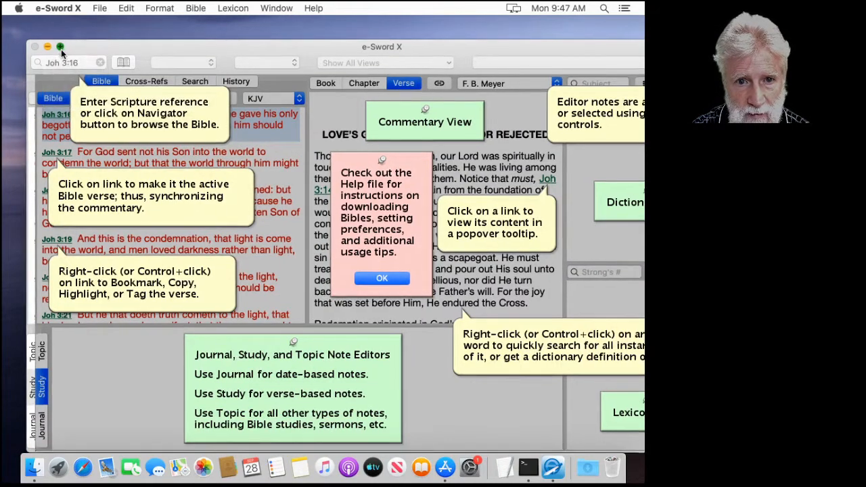
click(59, 46)
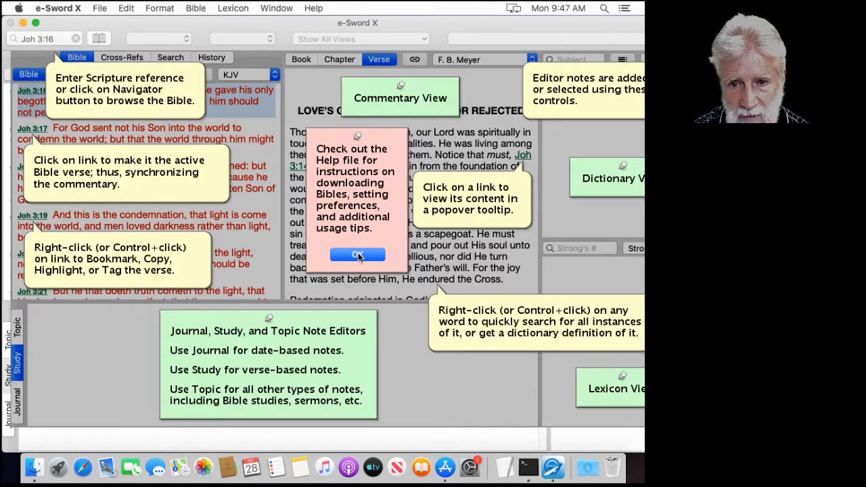
Dismiss the tips, try KJV+ then return to KJV, keeping F. B. Meyer's commentary
click(357, 254)
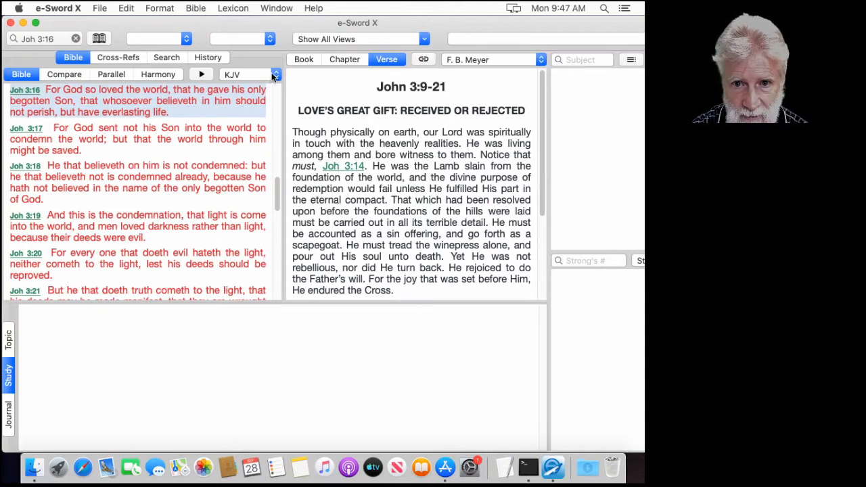
click(251, 75)
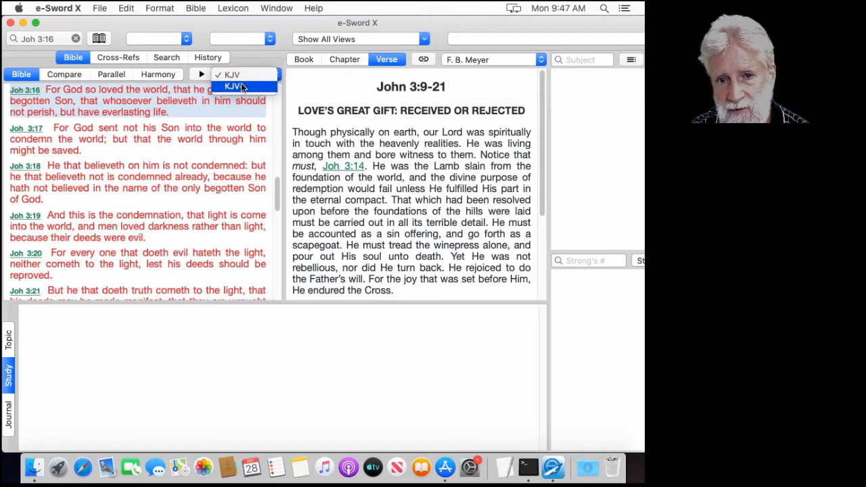
click(233, 87)
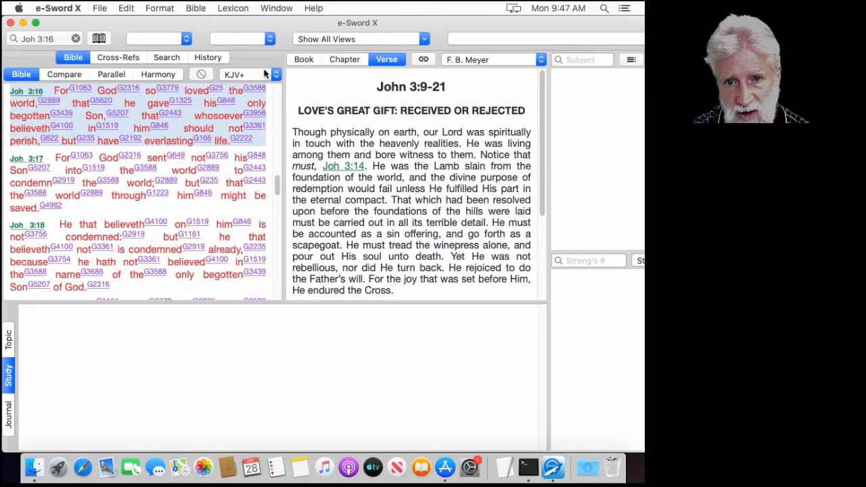
click(241, 75)
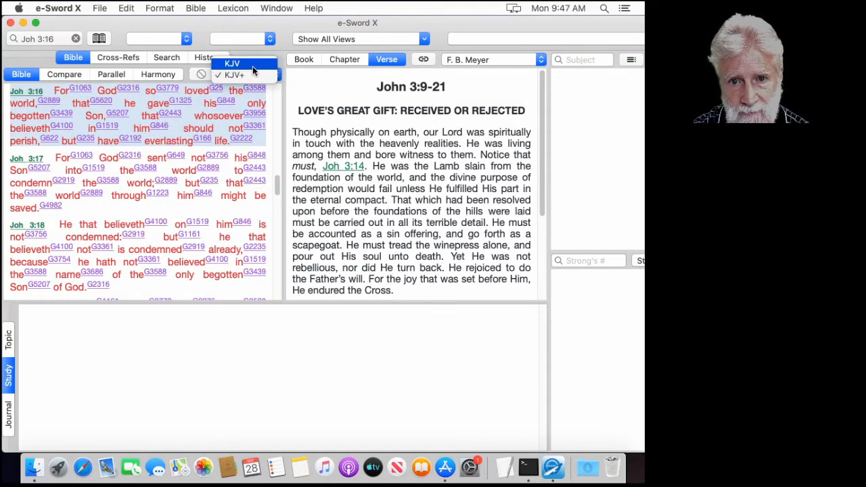
click(232, 64)
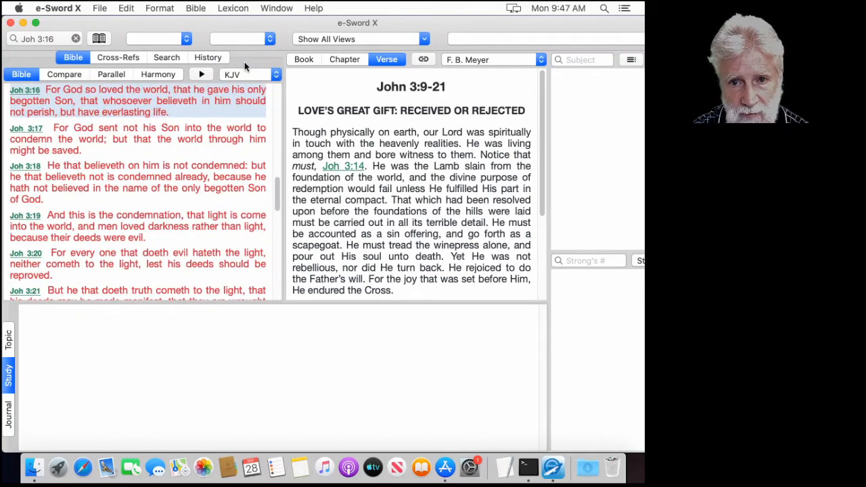
mouse_move(313, 83)
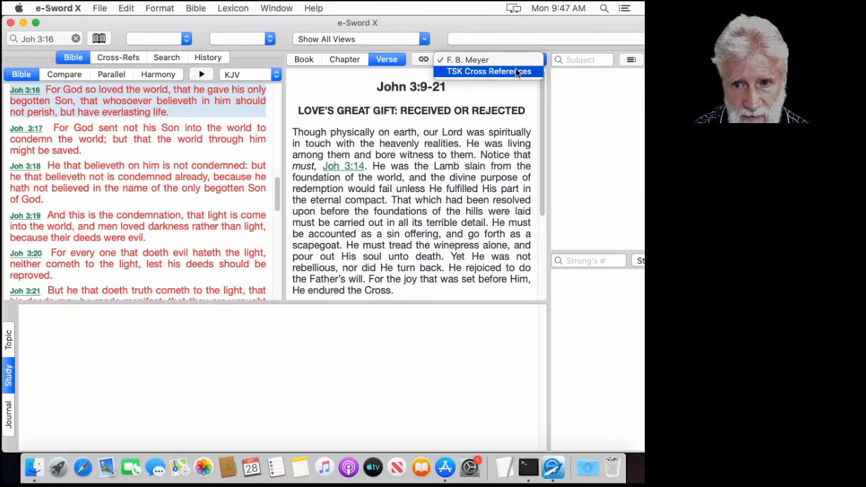
mouse_move(499, 89)
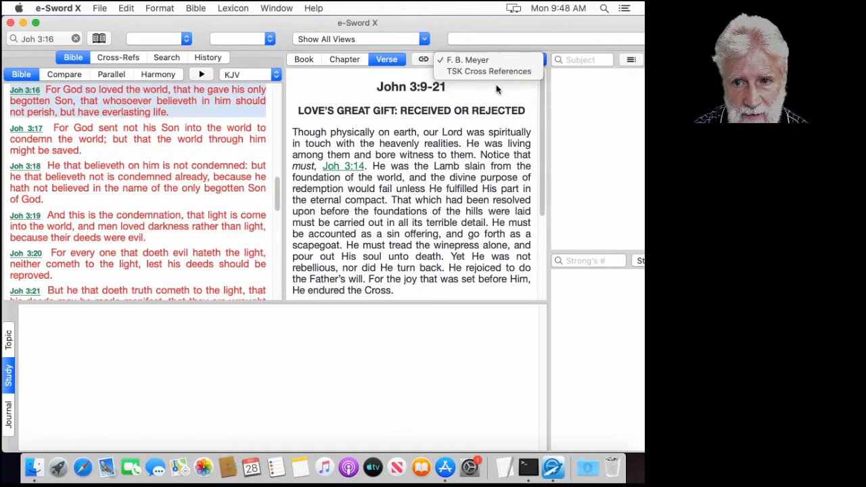
click(466, 59)
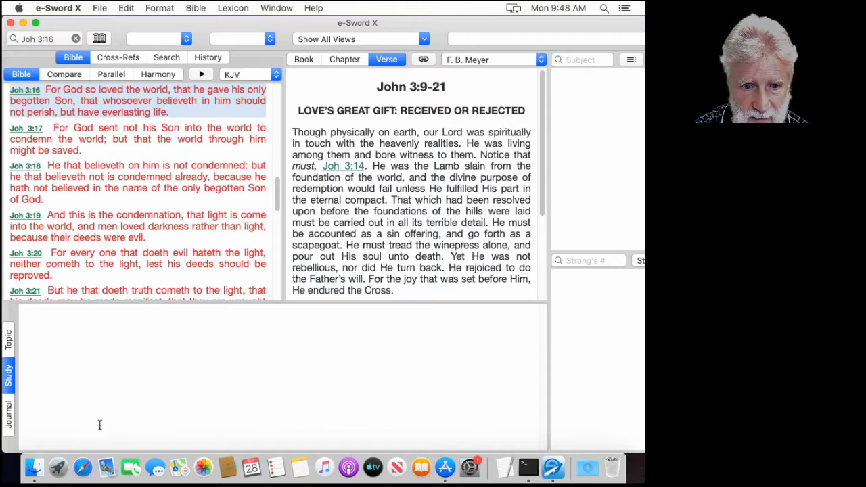
mouse_move(15, 344)
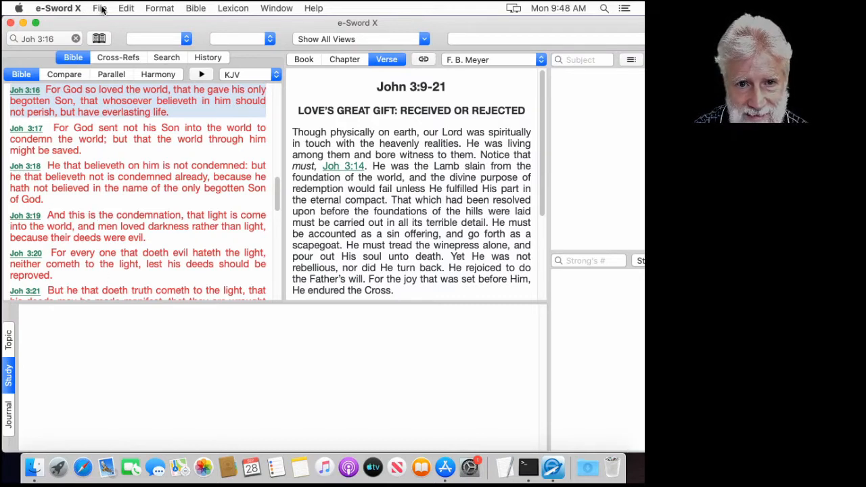
From File > Resources > Download, download the English Standard Version Bible
click(101, 8)
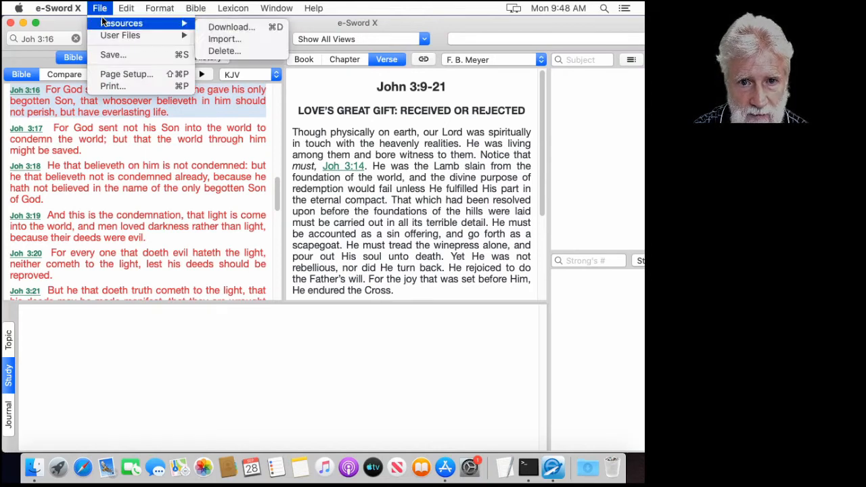
mouse_move(233, 27)
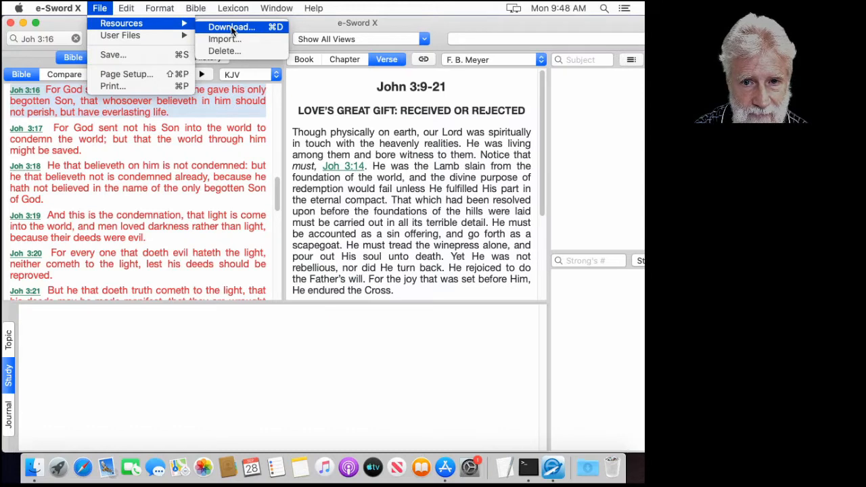
click(232, 27)
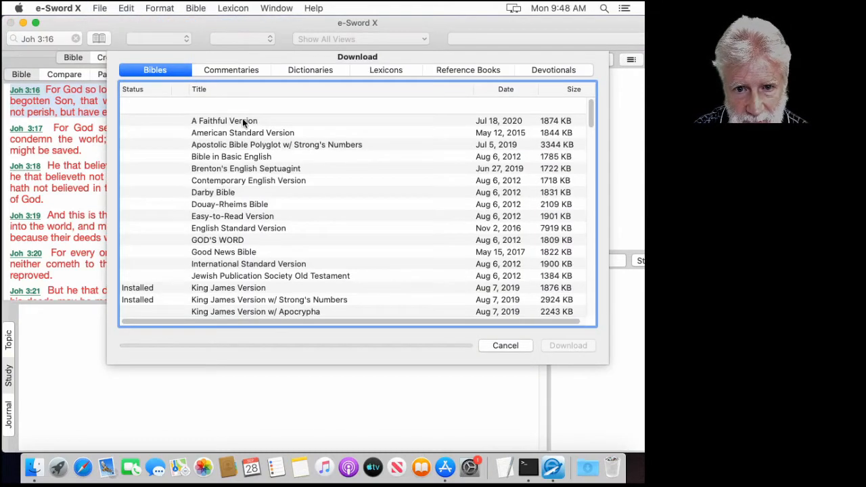
mouse_move(243, 233)
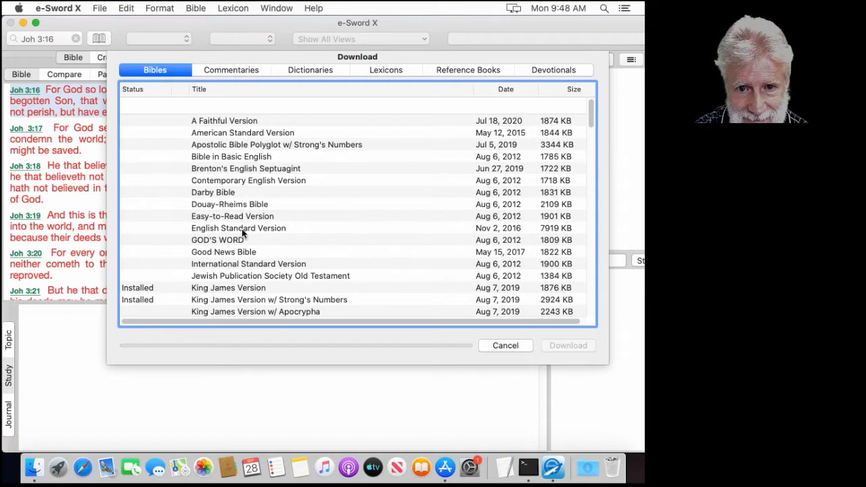
click(238, 228)
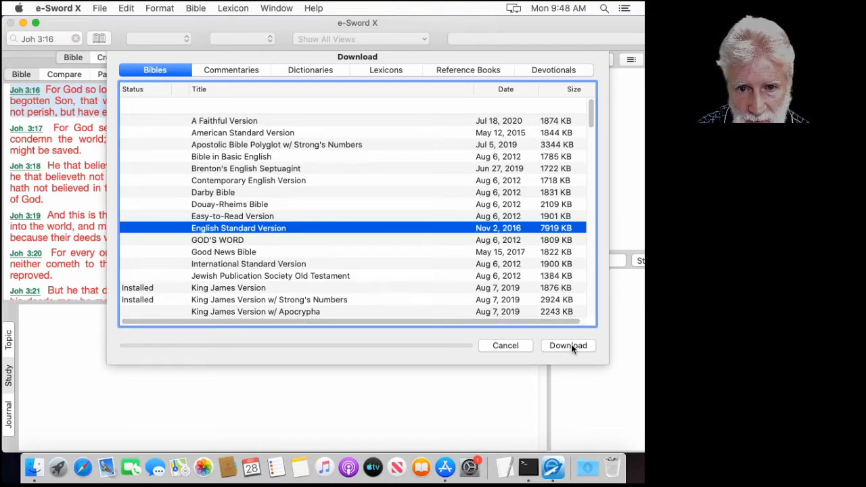
click(569, 345)
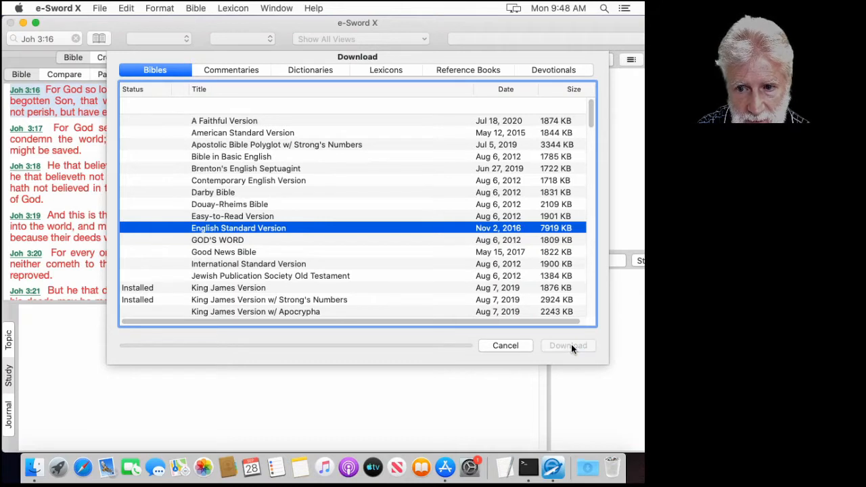
click(569, 345)
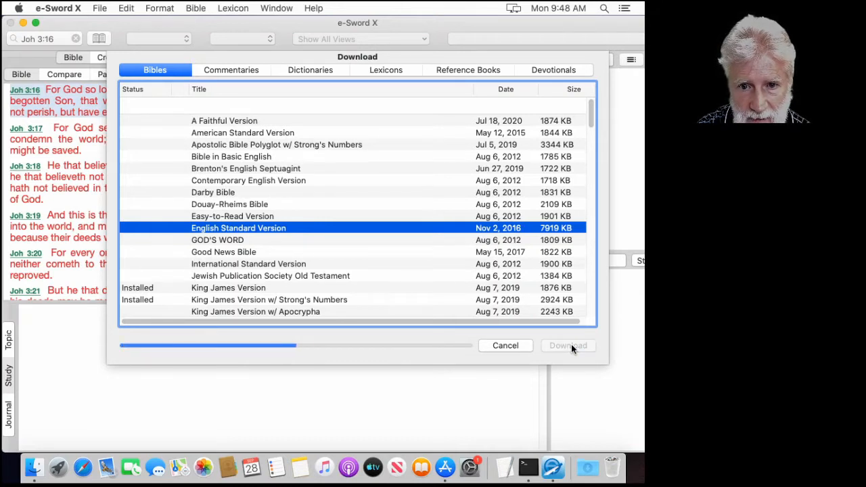
click(568, 346)
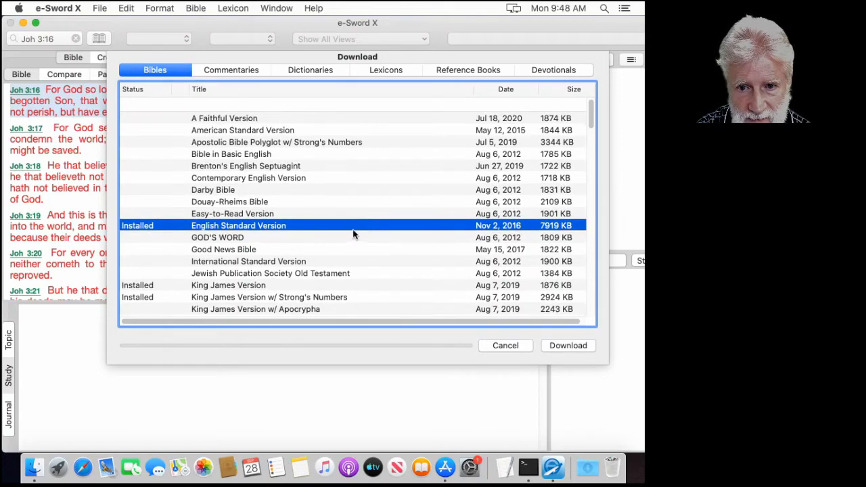
mouse_move(474, 139)
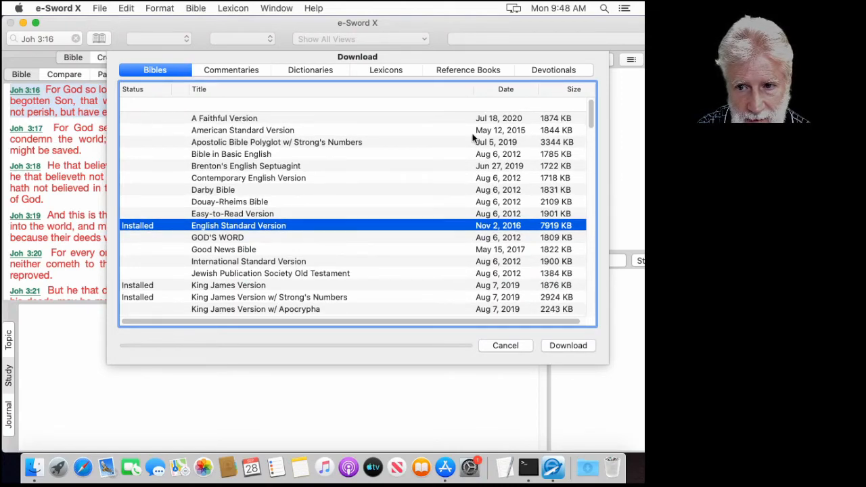
scroll(down, 3)
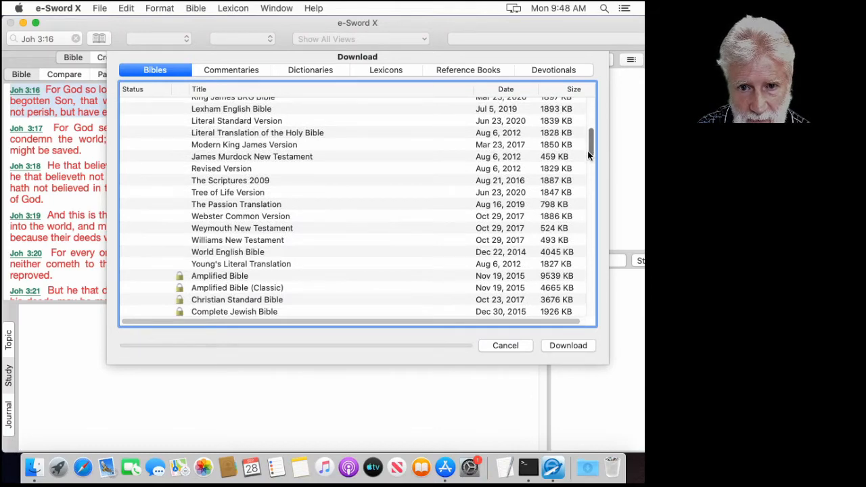
scroll(down, 3)
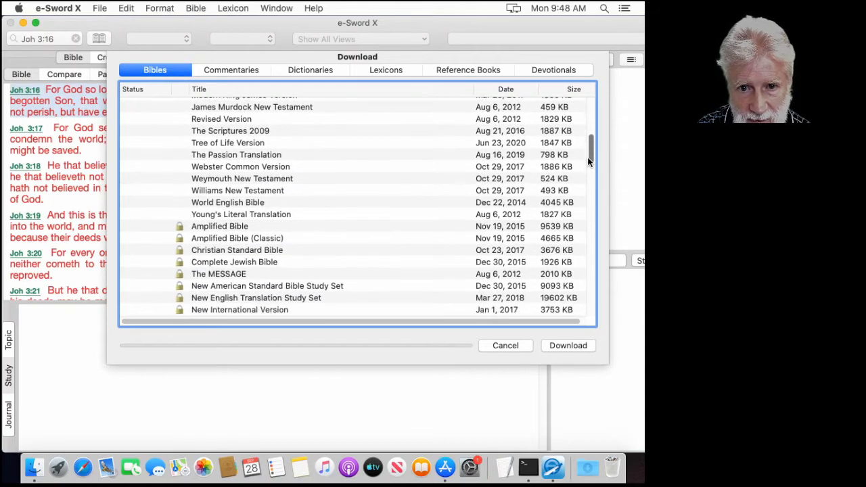
scroll(down, 3)
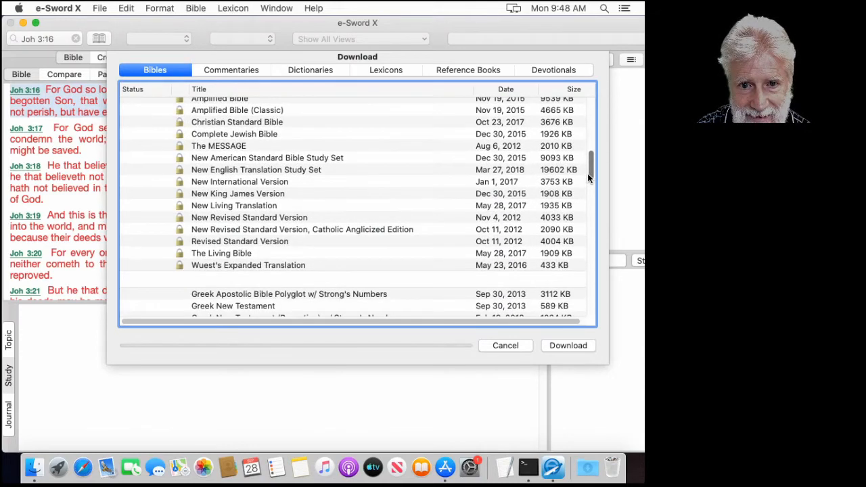
scroll(up, 3)
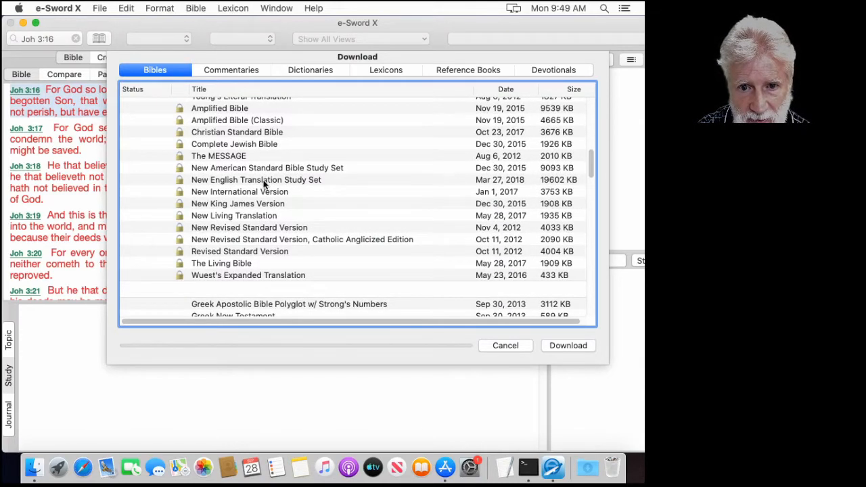
mouse_move(233, 125)
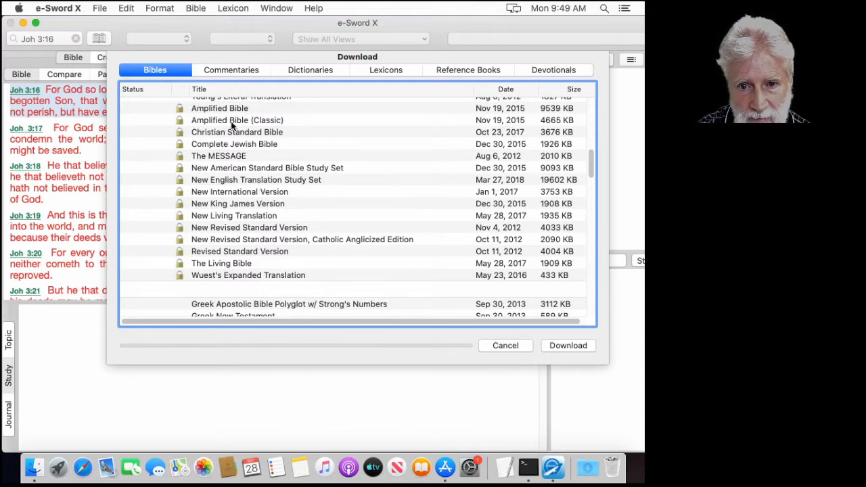
mouse_move(233, 134)
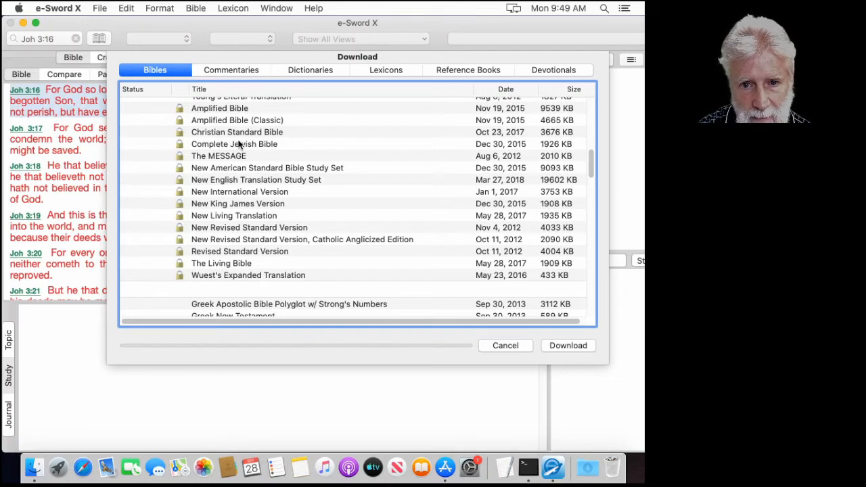
mouse_move(241, 196)
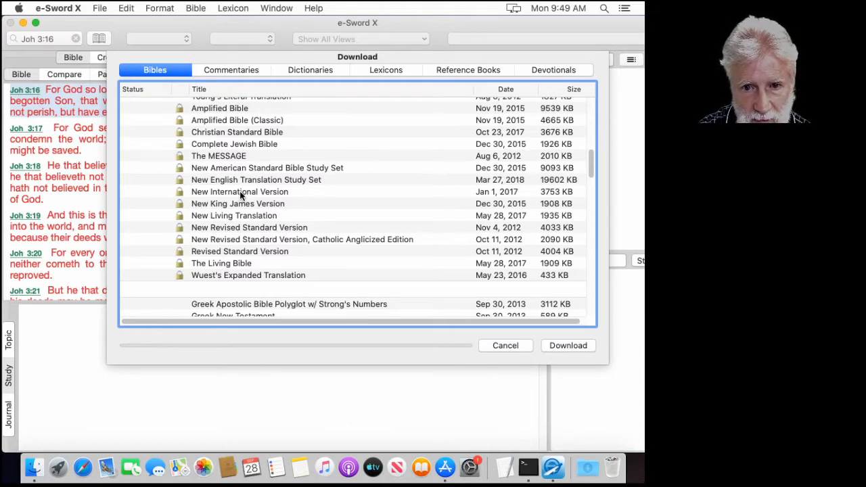
mouse_move(246, 222)
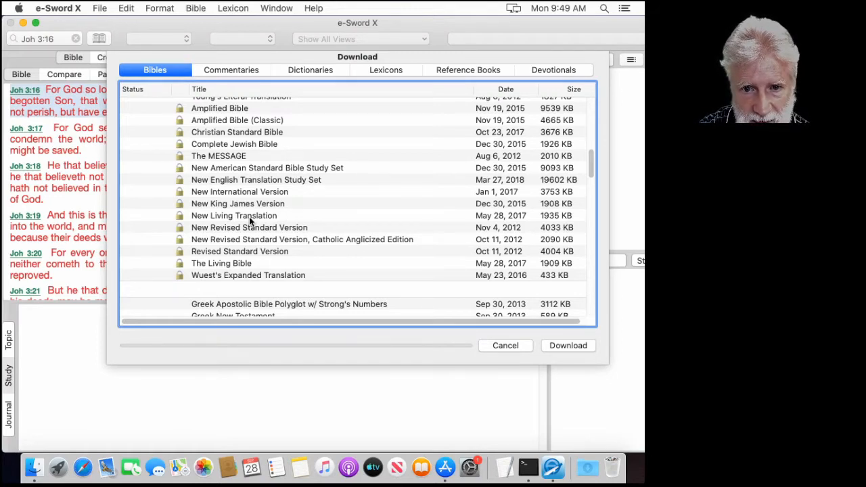
mouse_move(250, 141)
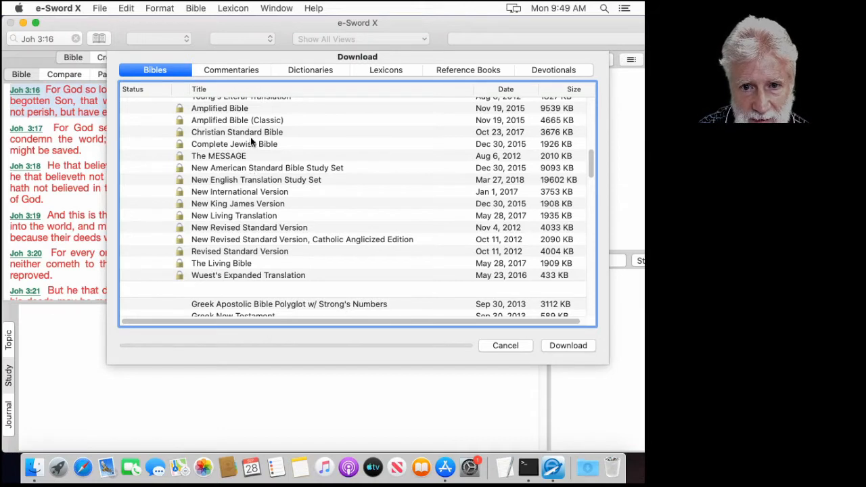
mouse_move(252, 198)
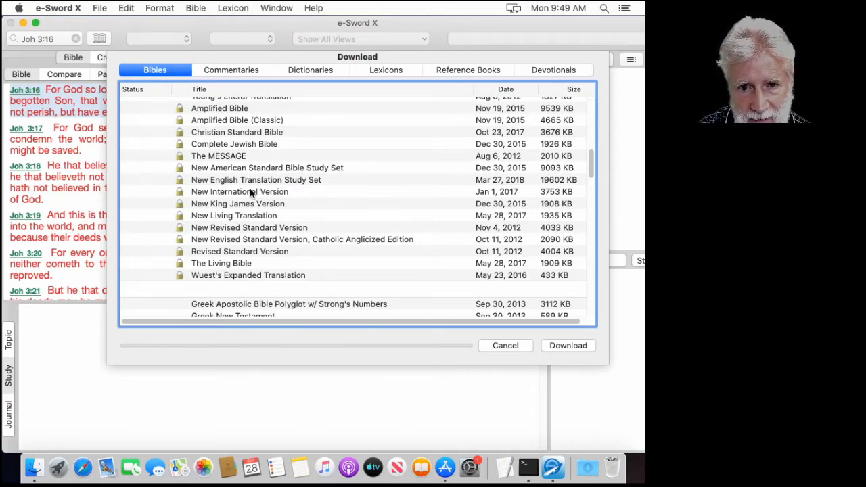
scroll(up, 3)
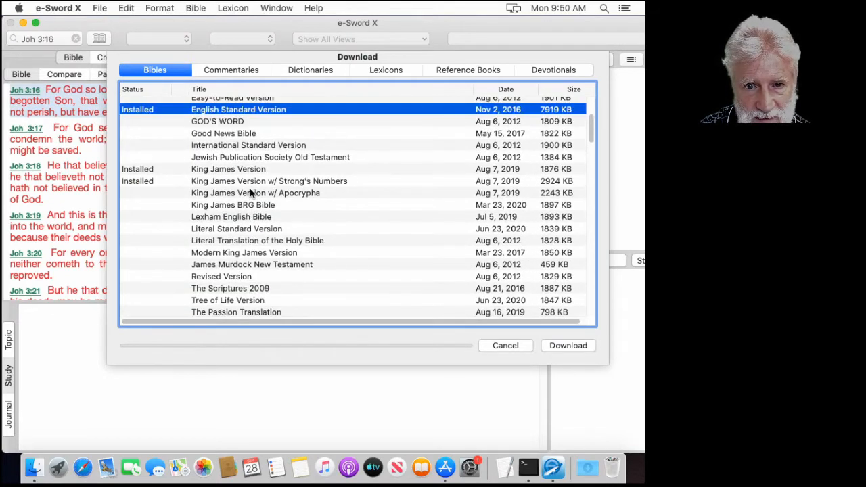
scroll(up, 3)
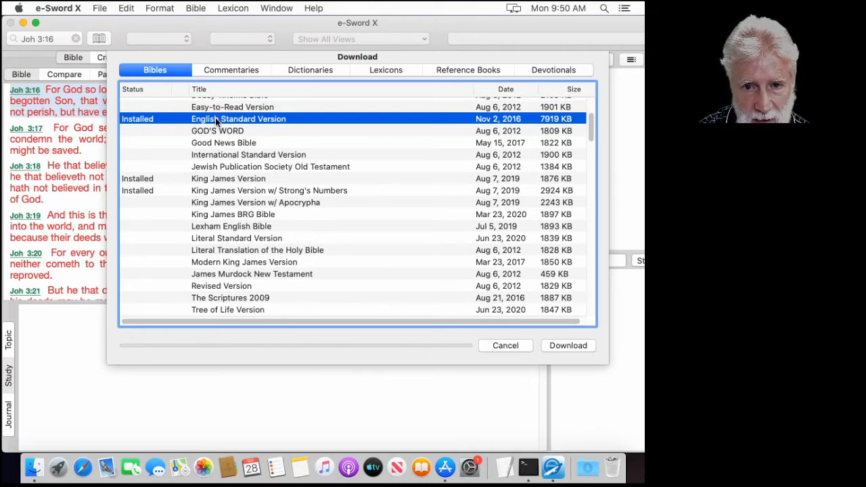
mouse_move(237, 151)
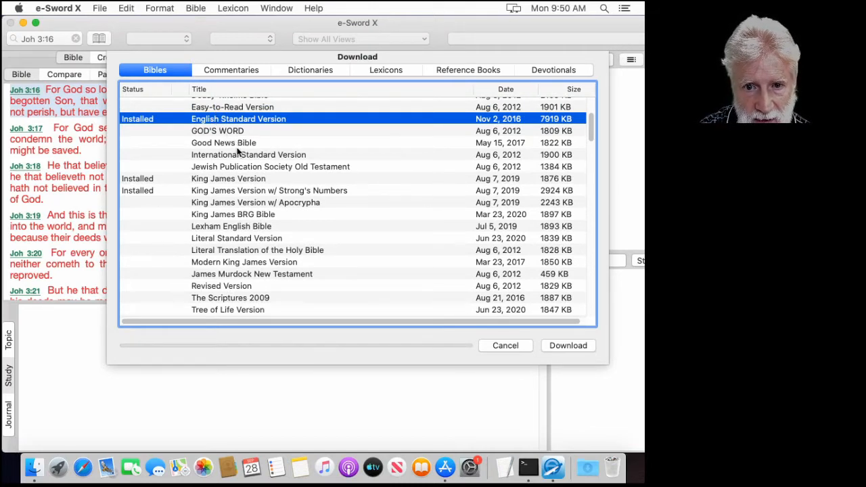
scroll(down, 3)
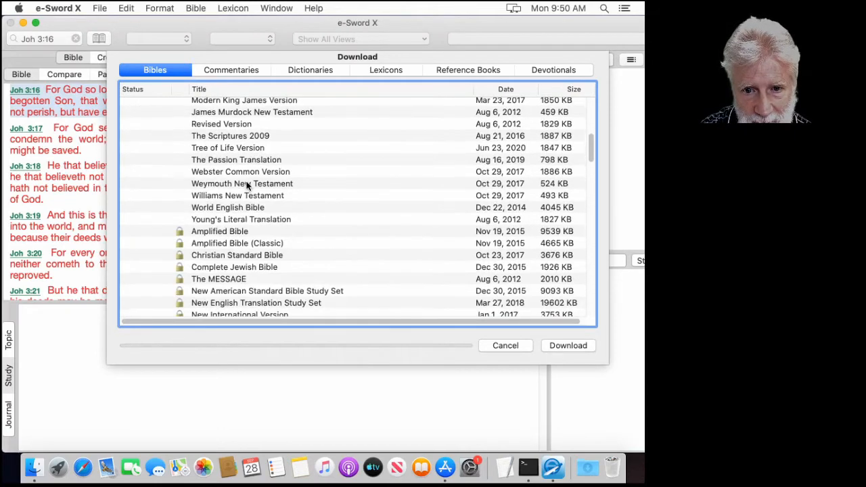
scroll(down, 3)
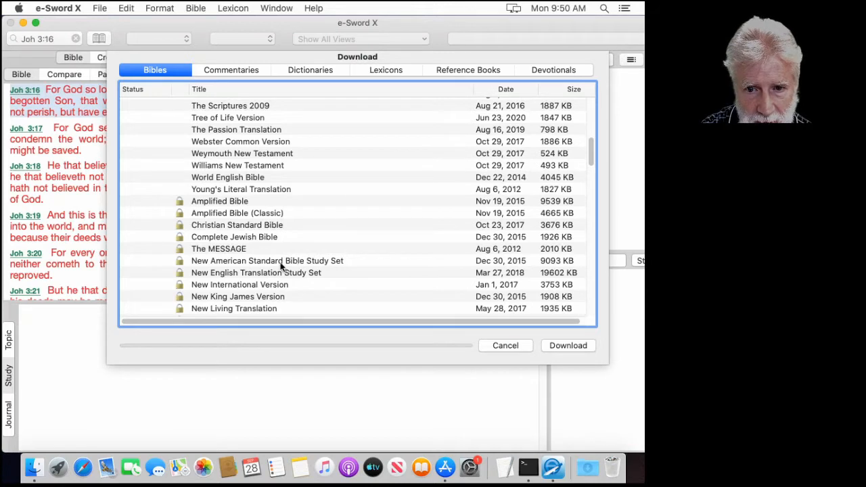
mouse_move(309, 263)
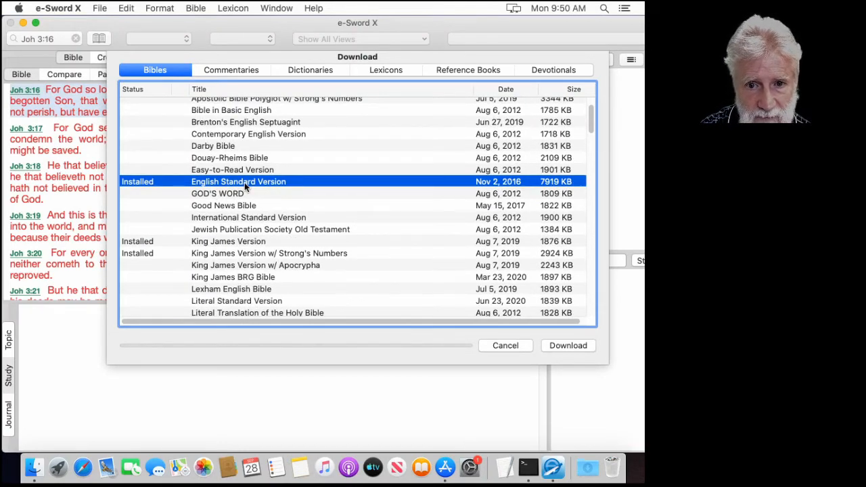
mouse_move(249, 197)
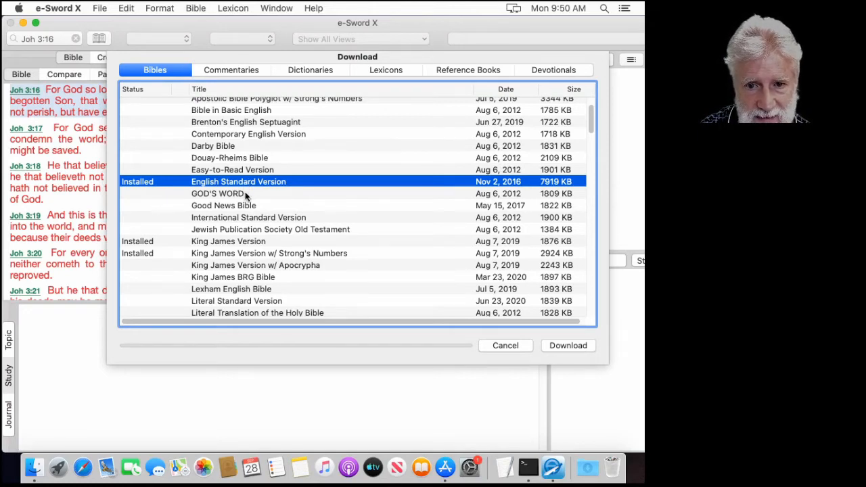
mouse_move(436, 292)
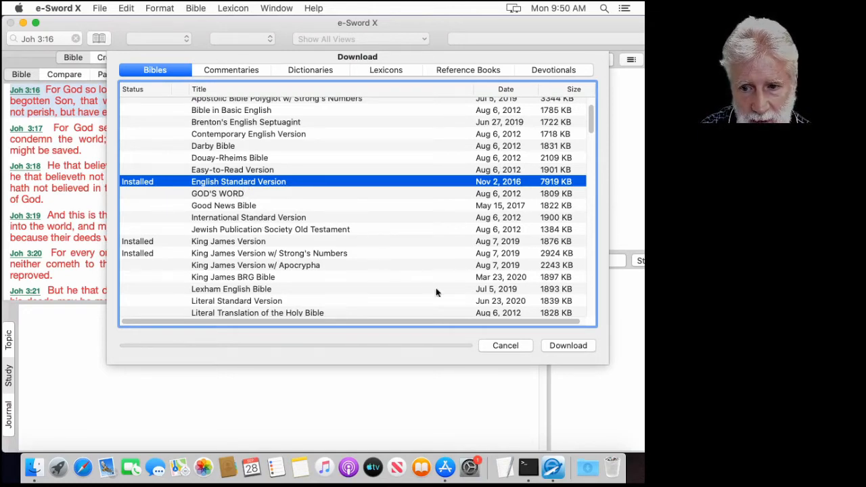
mouse_move(507, 345)
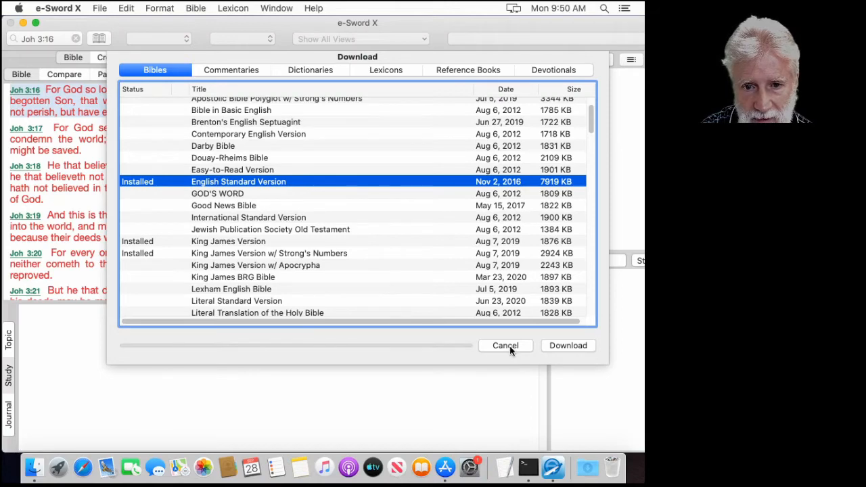
Scroll through the Bibles download list from Amplified Bible to New King James Version
scroll(down, 3)
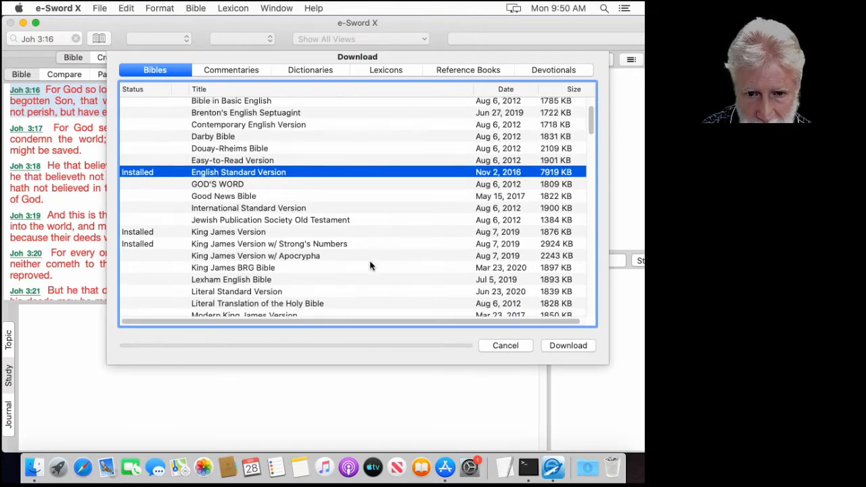
scroll(down, 3)
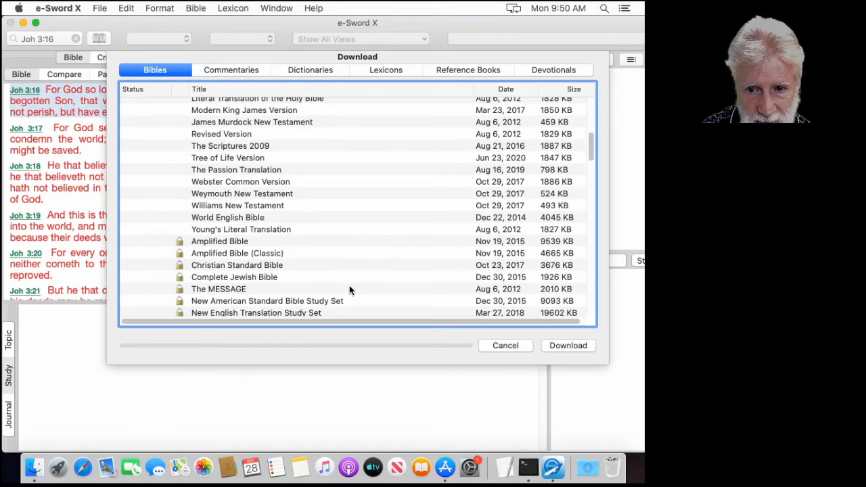
scroll(down, 3)
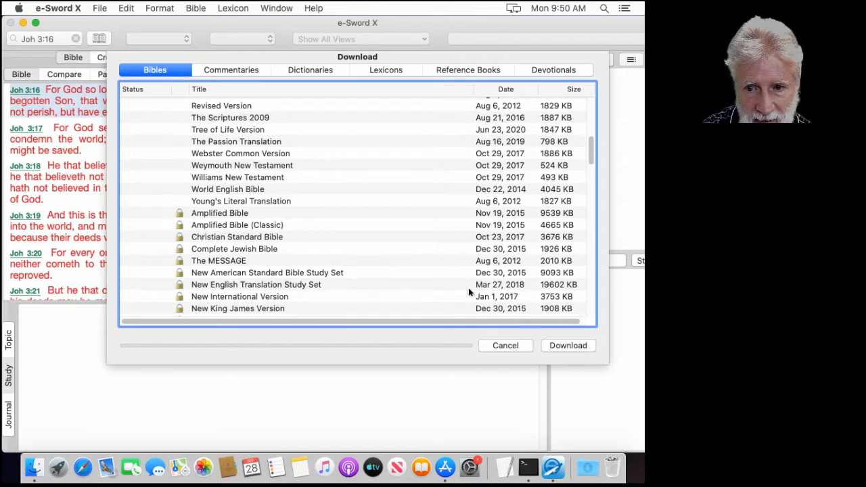
mouse_move(520, 349)
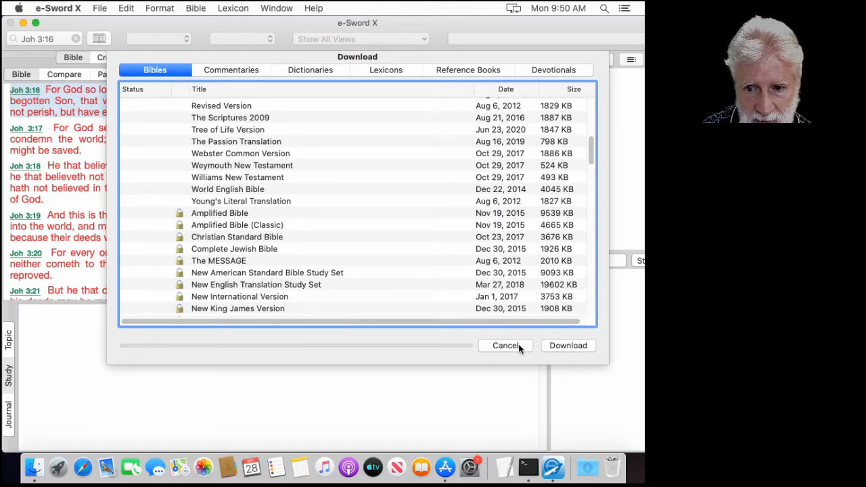
mouse_move(517, 350)
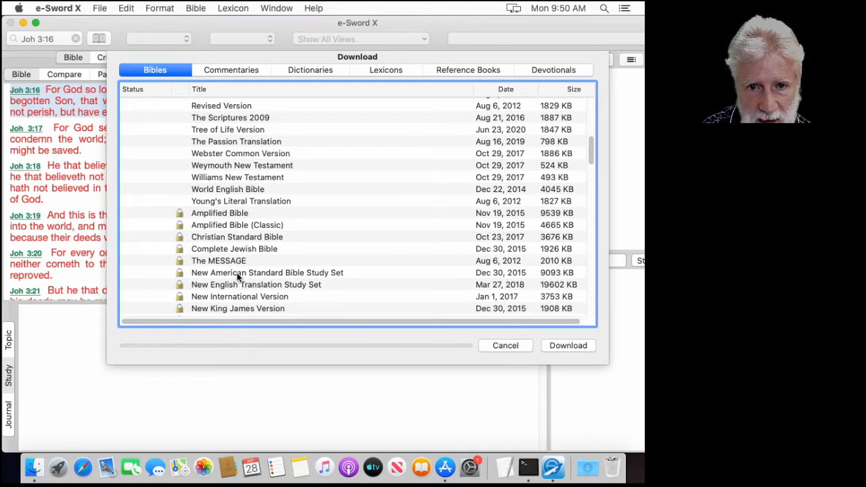
mouse_move(230, 290)
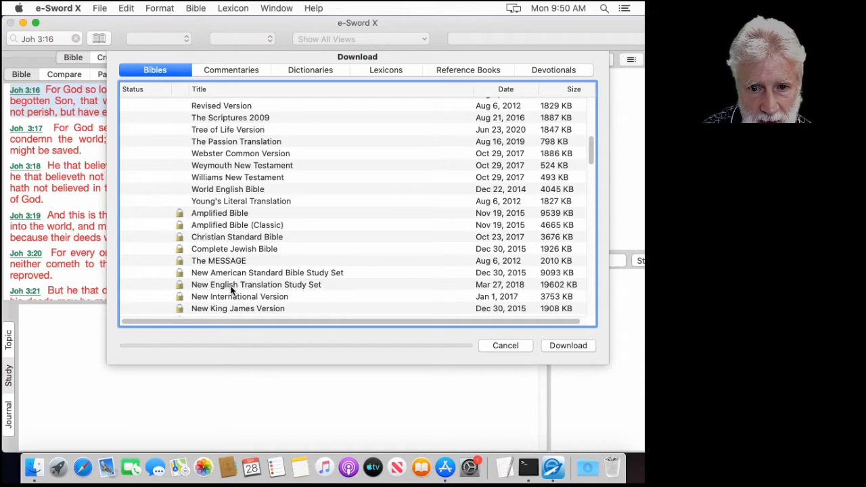
mouse_move(233, 276)
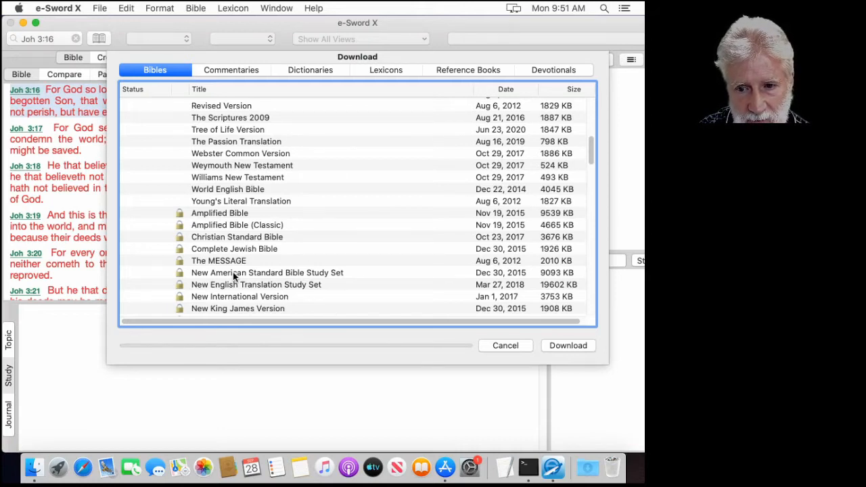
mouse_move(314, 271)
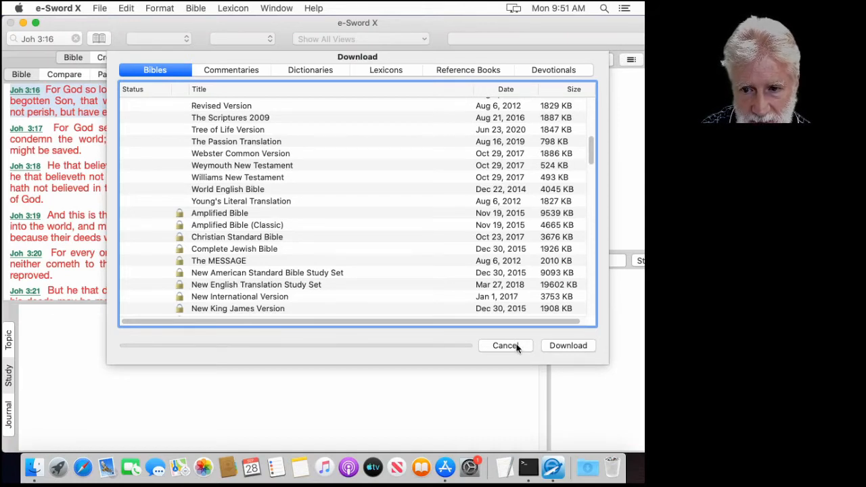
click(506, 345)
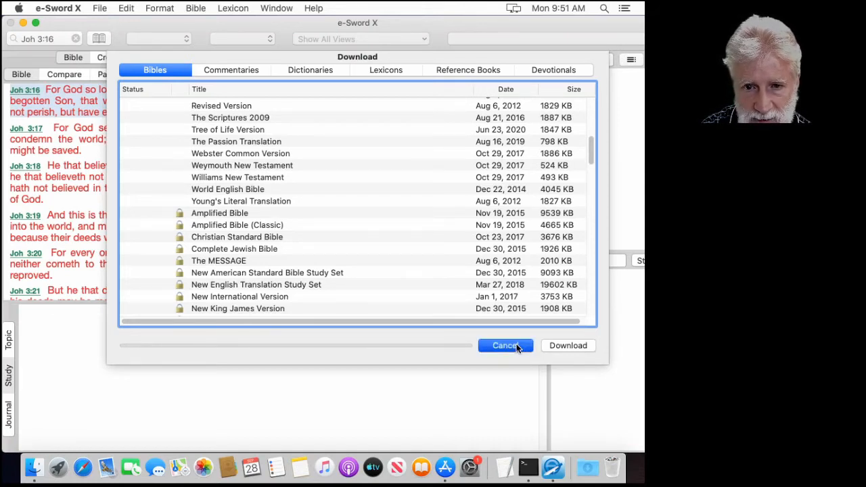
In Commentaries, install Albert Barnes' Notes and start downloading Adam Clarke's Commentary
click(230, 70)
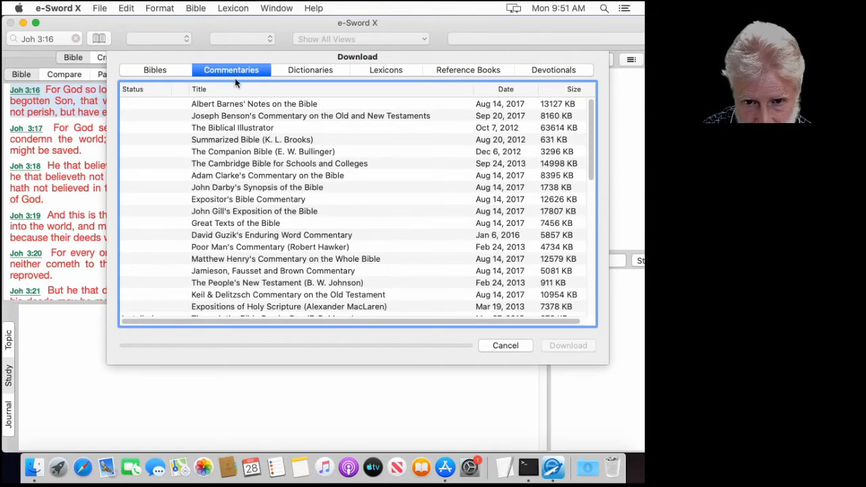
click(255, 103)
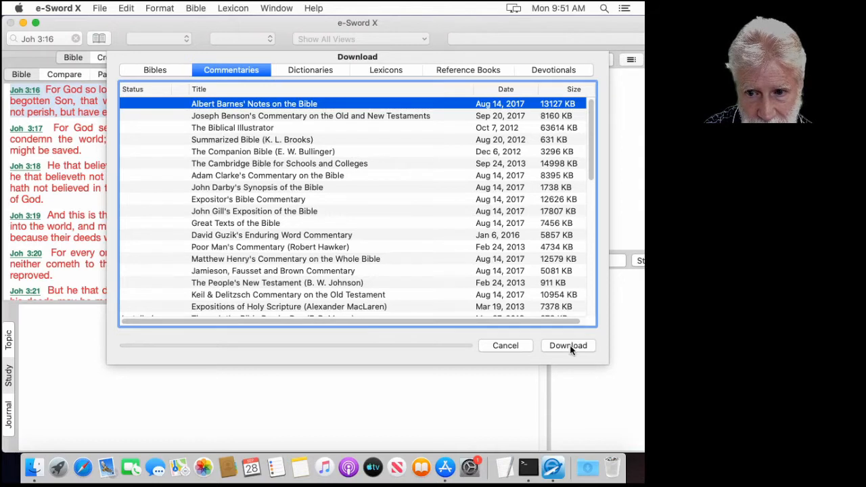
click(568, 345)
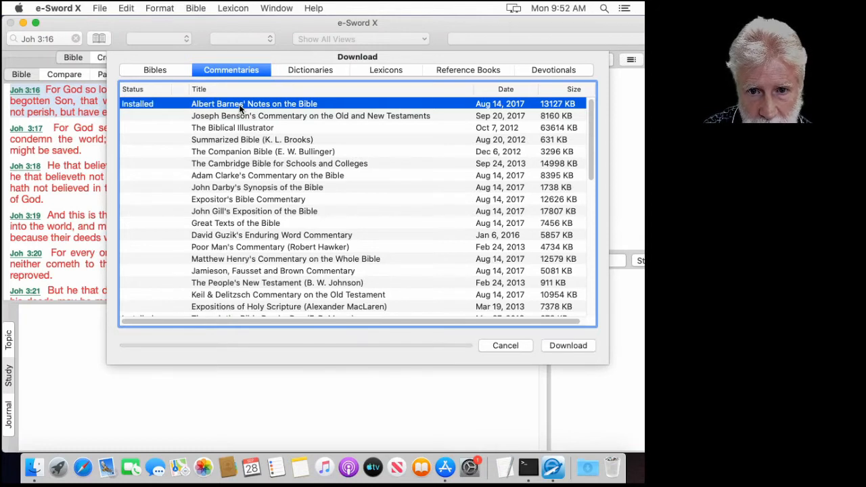
mouse_move(253, 177)
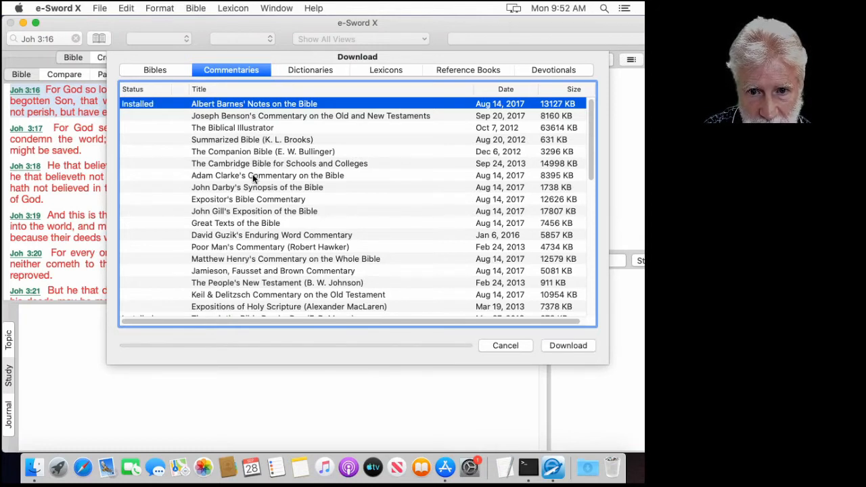
click(268, 176)
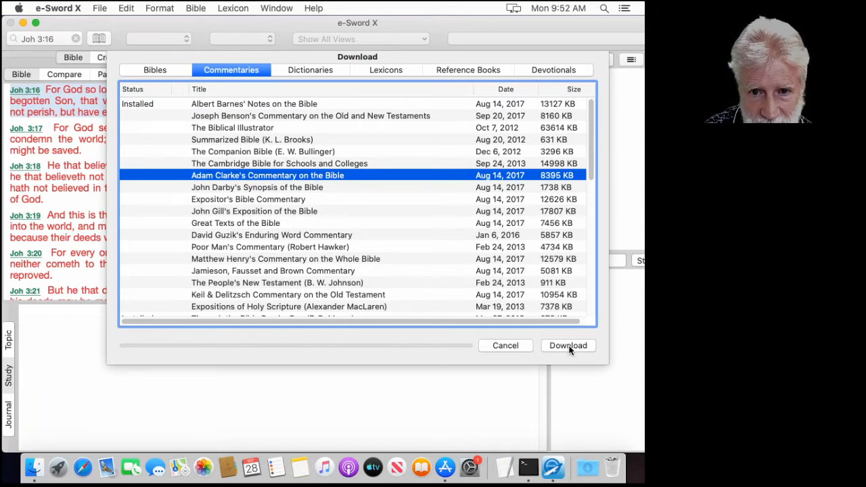
click(569, 346)
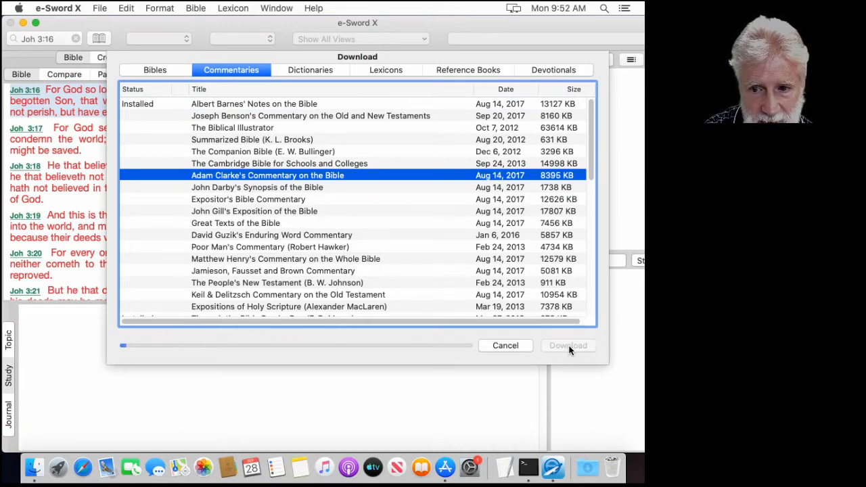
Download The People's New Testament and The Pulpit Commentary
click(569, 345)
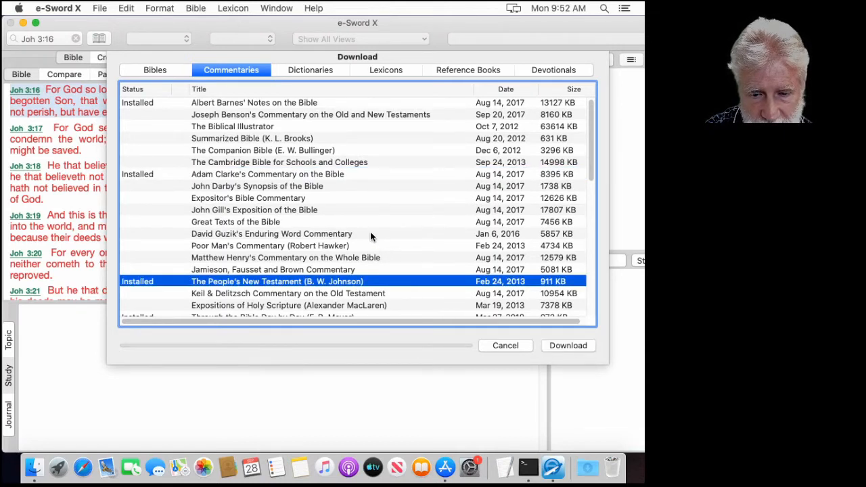
scroll(down, 3)
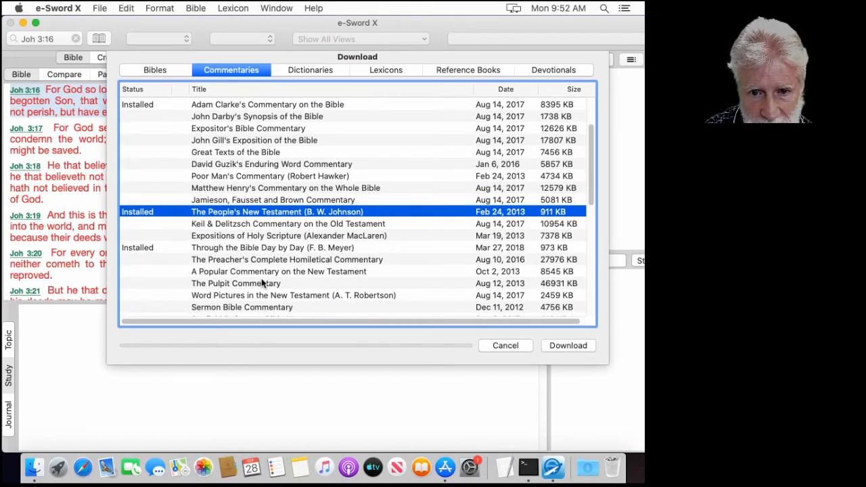
click(235, 283)
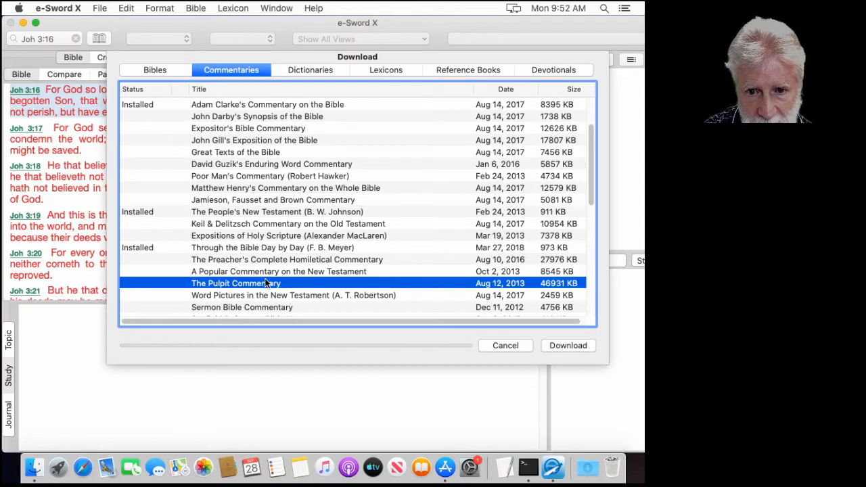
mouse_move(523, 321)
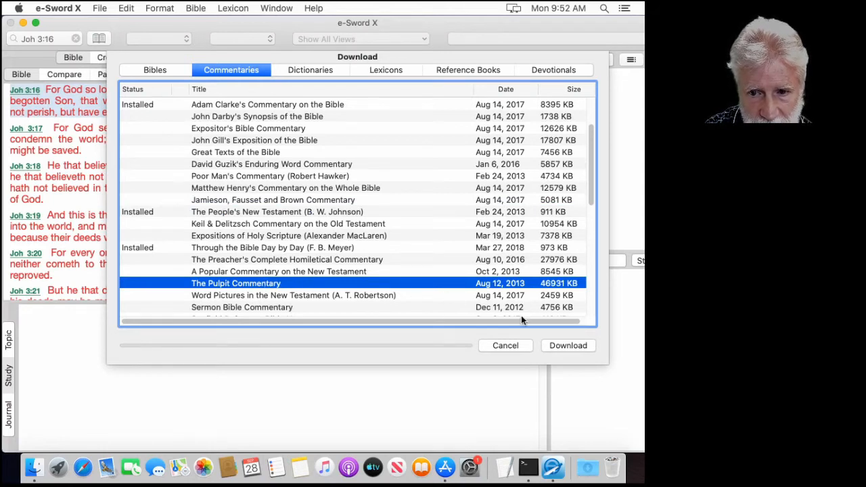
mouse_move(568, 350)
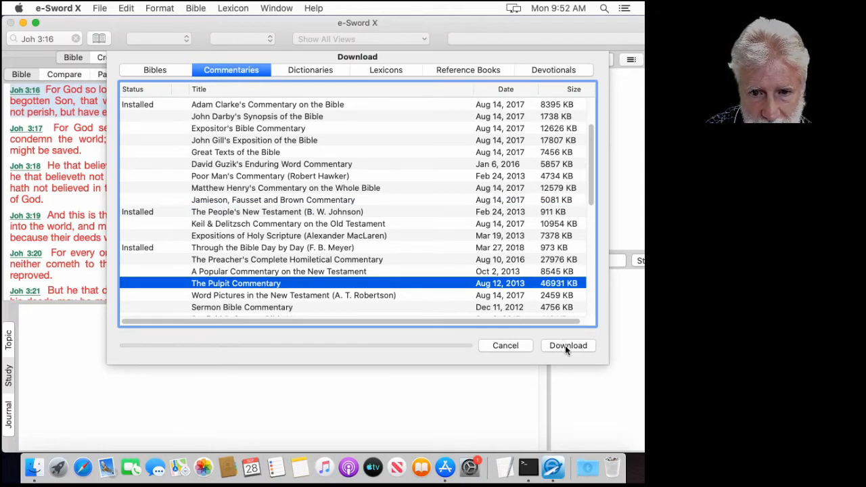
click(569, 346)
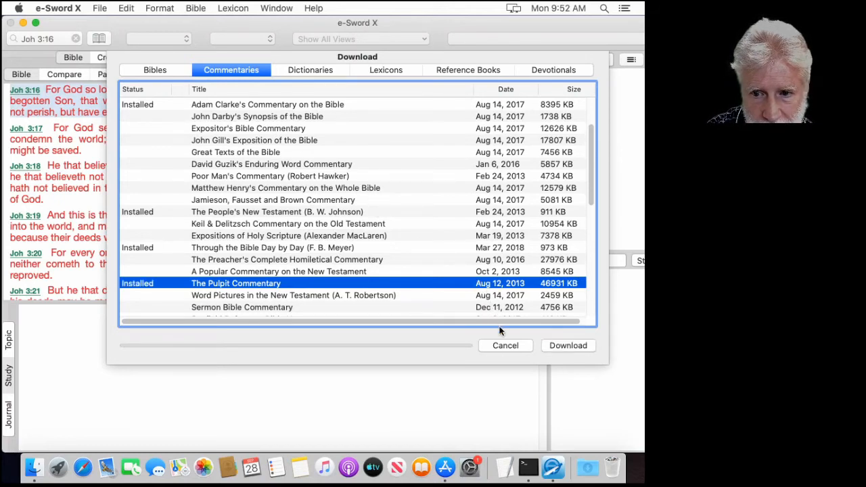
Scroll the remaining commentaries and close the download catalogue with Cancel
scroll(down, 3)
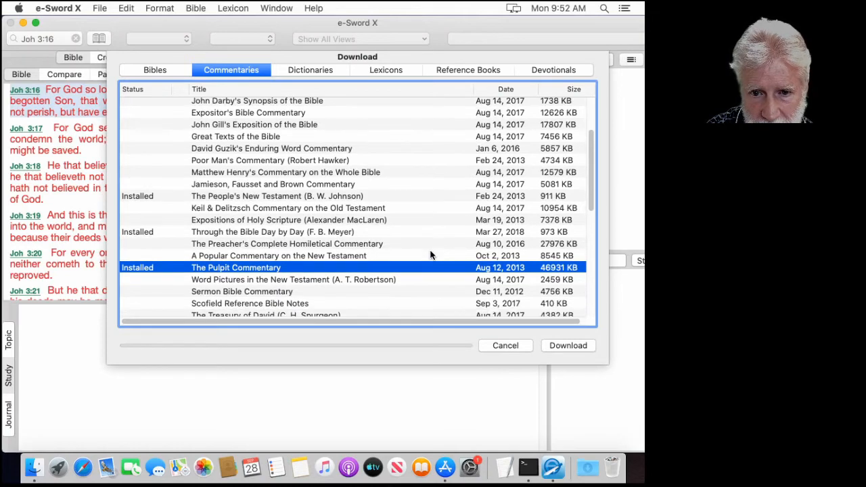
scroll(down, 3)
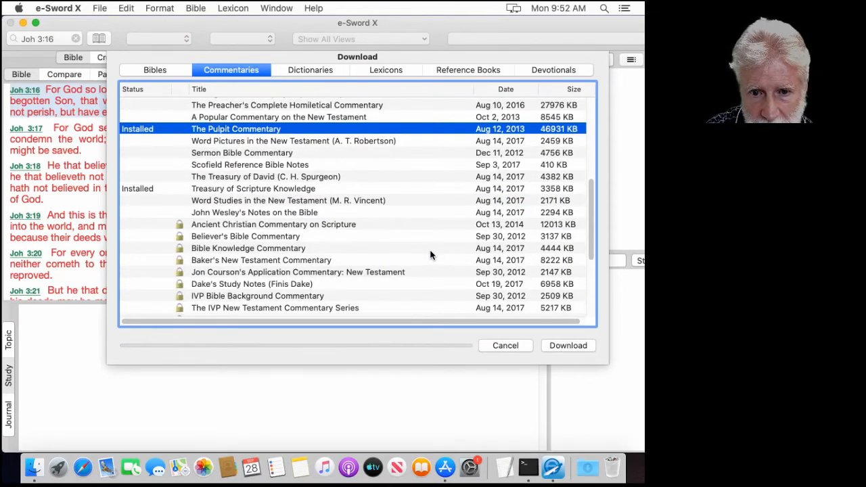
mouse_move(382, 251)
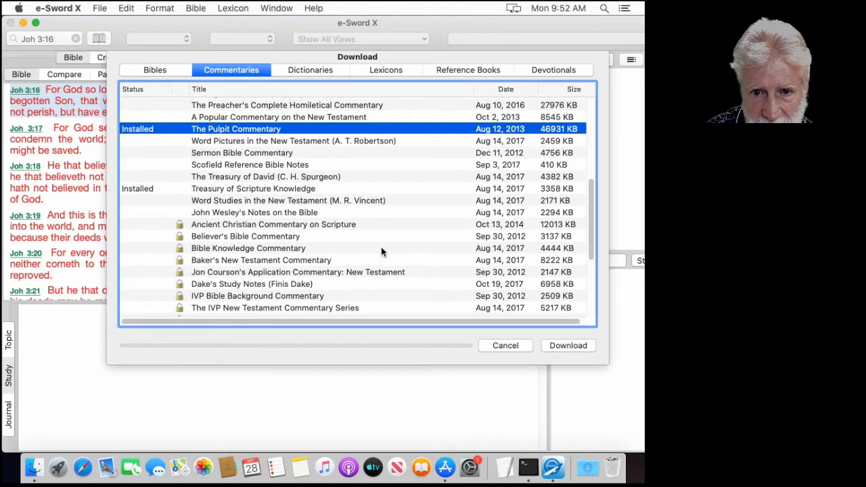
scroll(down, 3)
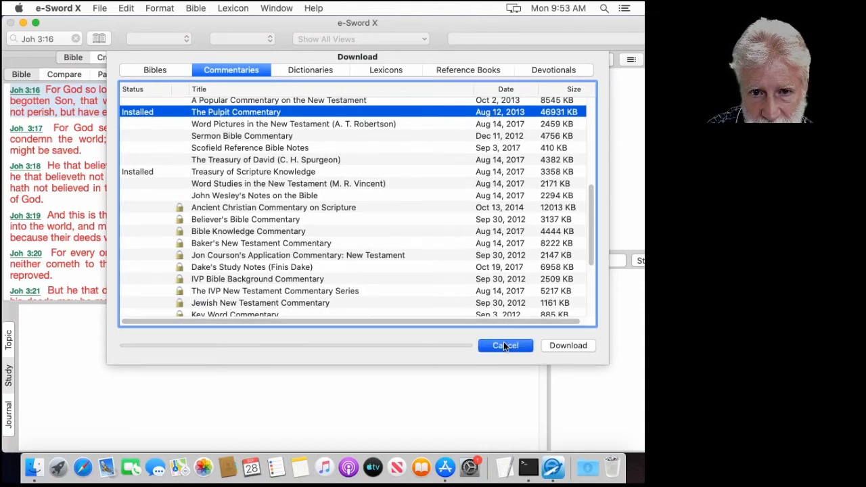
click(505, 346)
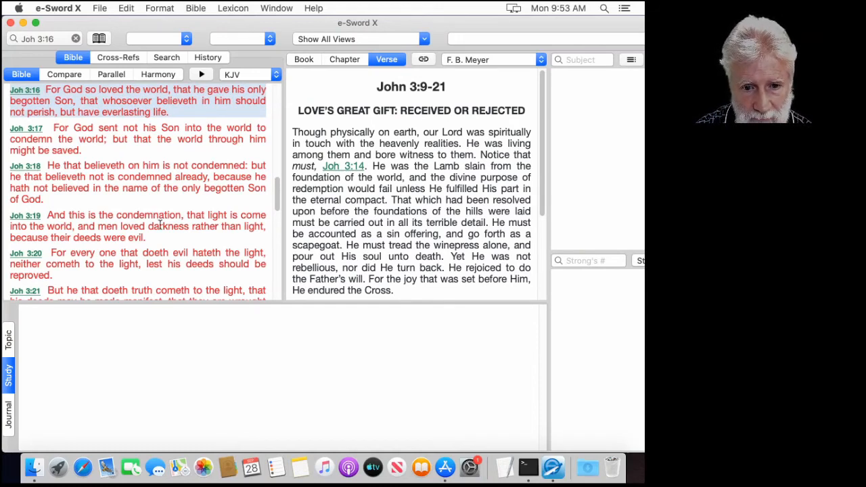
mouse_move(84, 469)
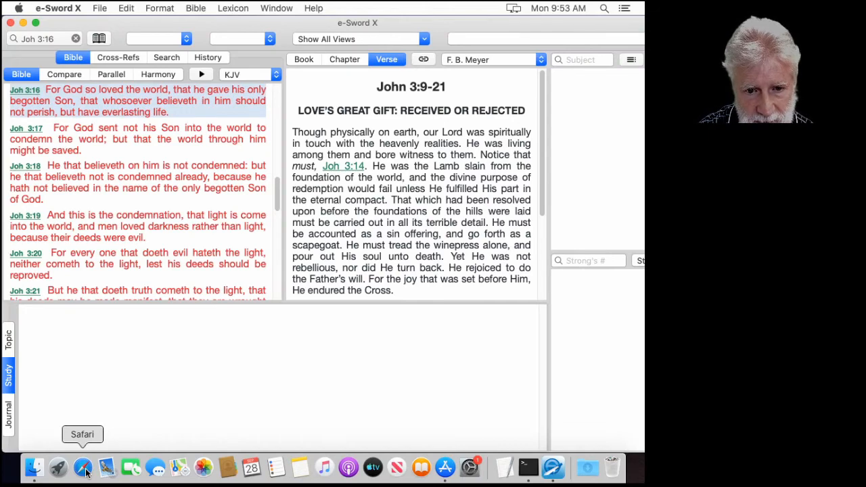
In Safari, go to rouses.net/files/class/ and load the Index of /files/class page
click(84, 467)
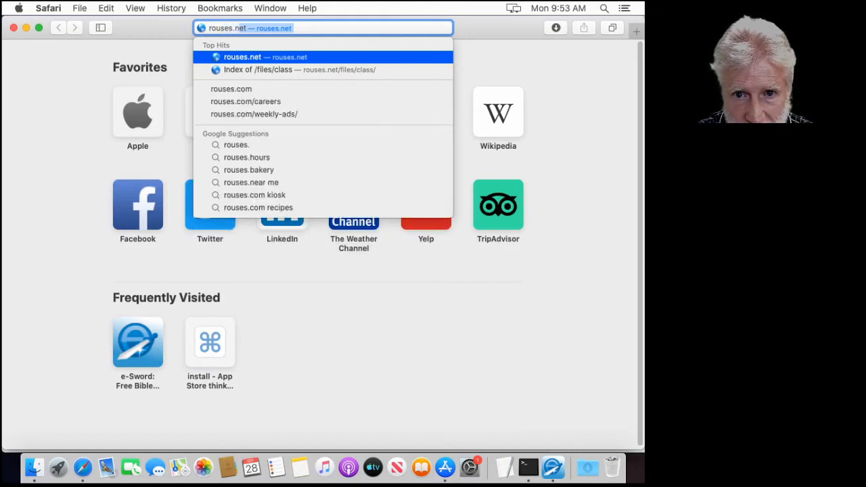
text(/files/class/)
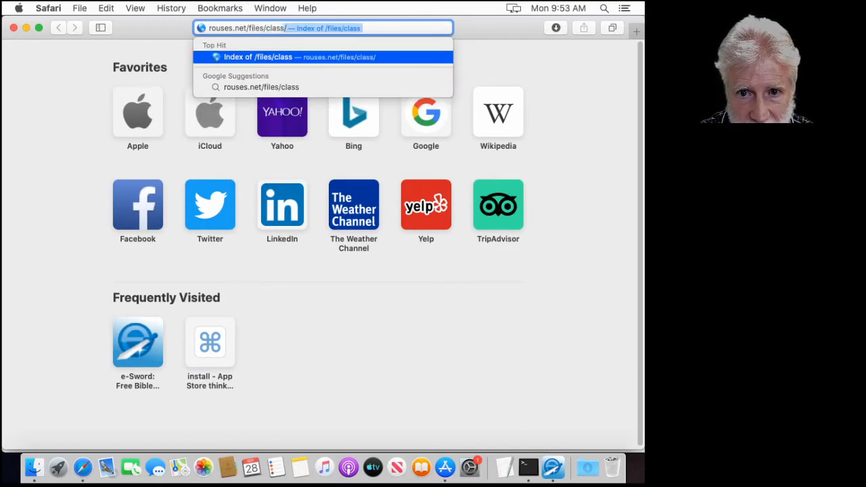
click(301, 56)
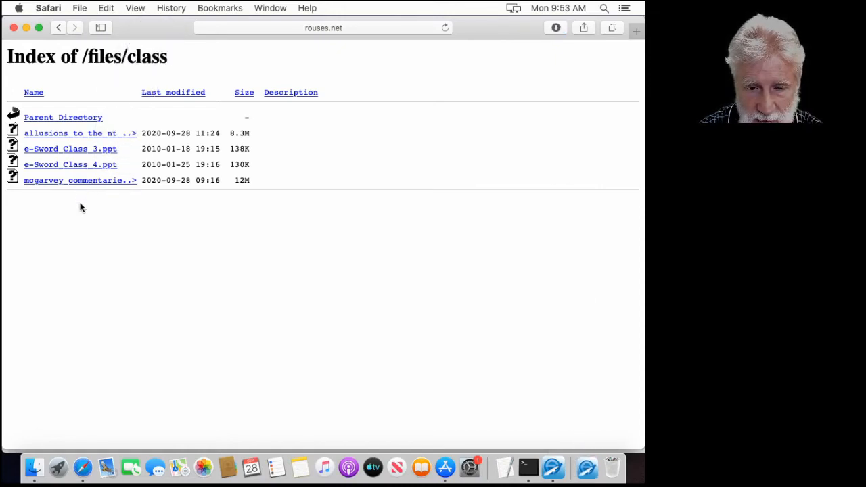
mouse_move(139, 243)
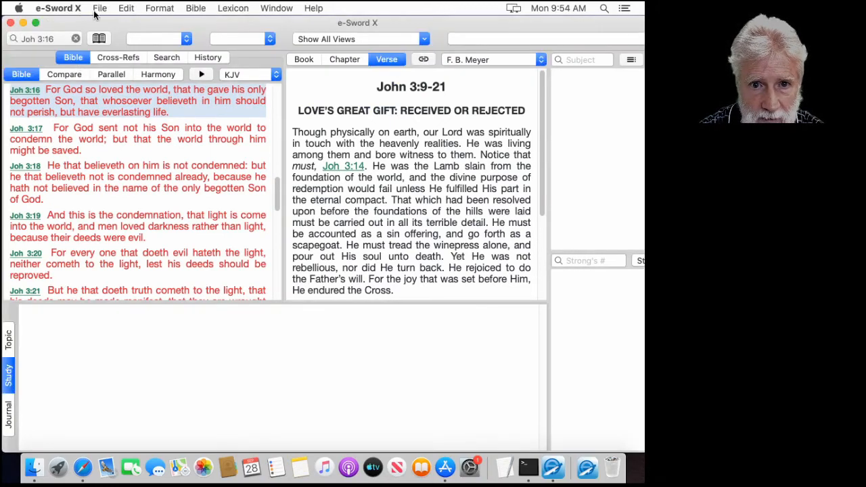
Import allusions_to_the_nt_in_the_anf.cmti from Downloads via File > Resources > Import
click(101, 8)
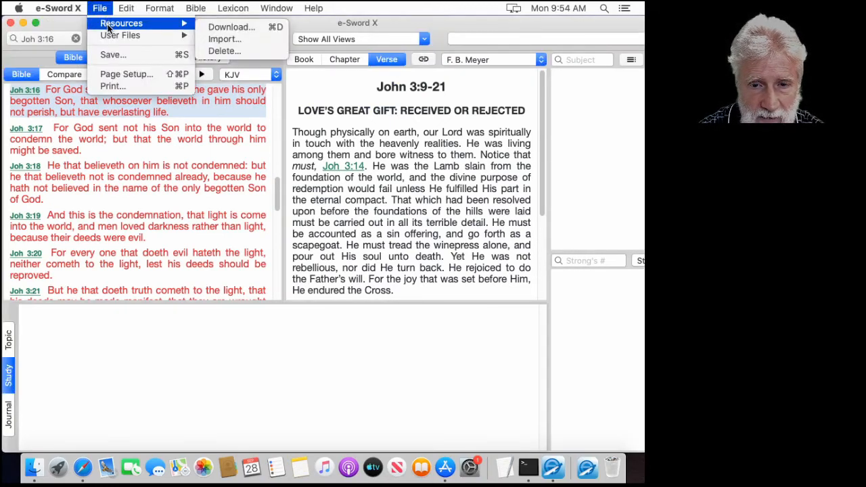
mouse_move(225, 38)
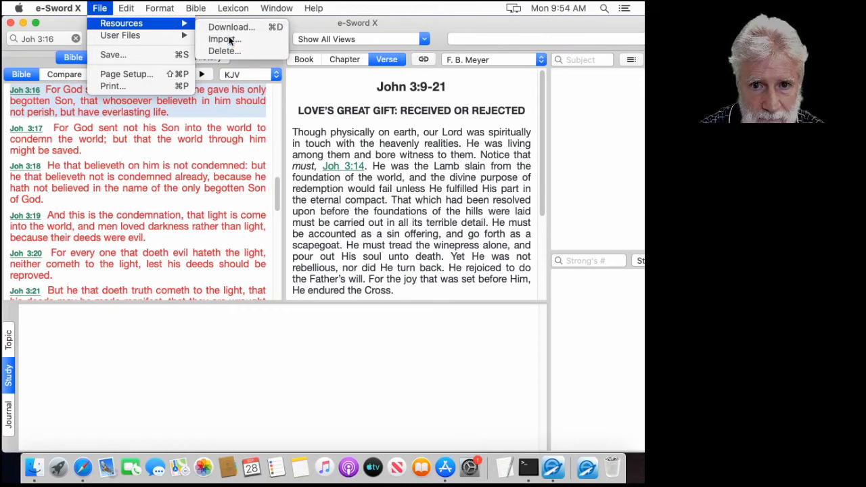
click(224, 38)
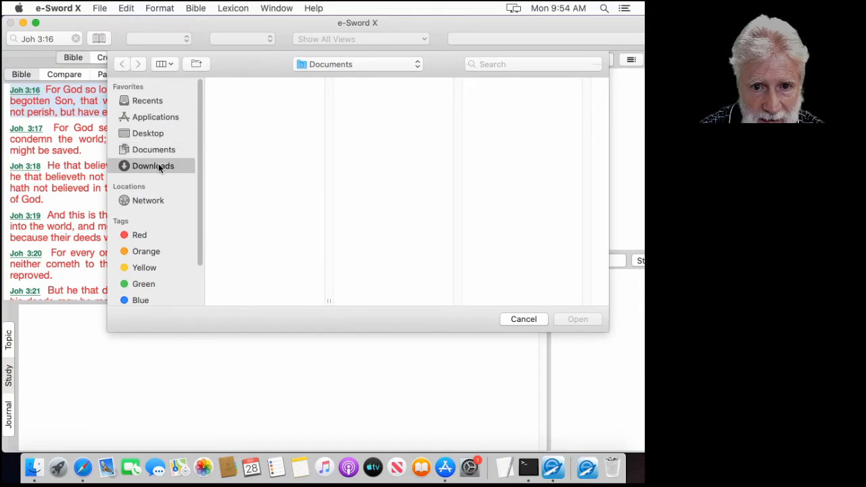
click(153, 165)
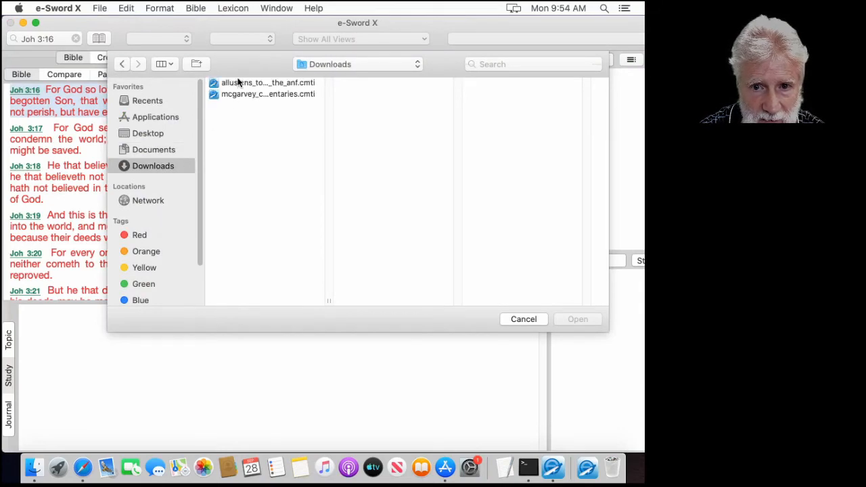
click(268, 83)
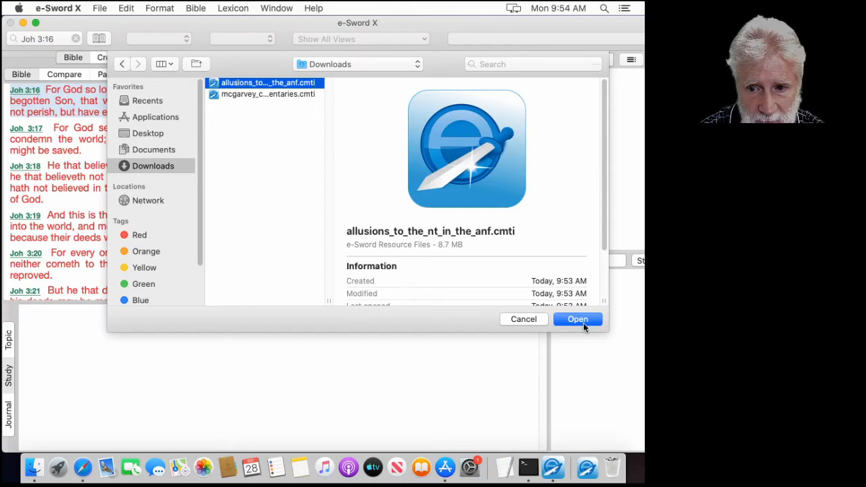
click(577, 319)
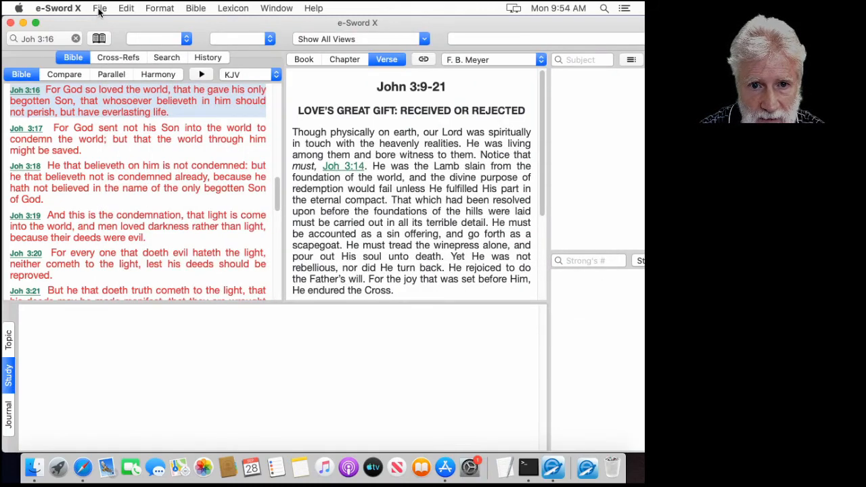
Import mcgarvey_commentaries.cmti from Downloads via File > Resources > Import
click(100, 8)
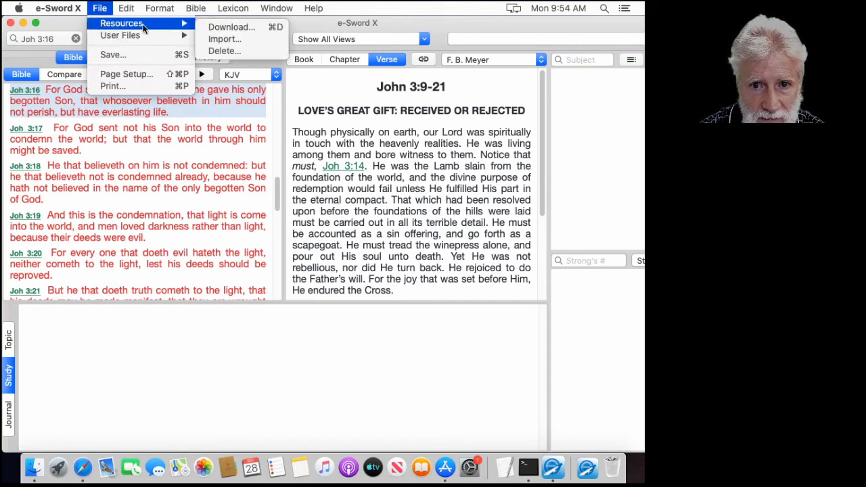
mouse_move(225, 37)
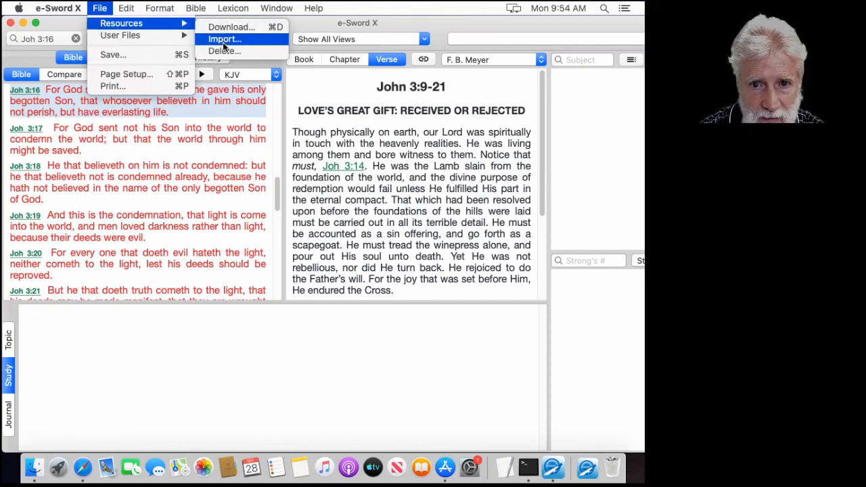
click(225, 38)
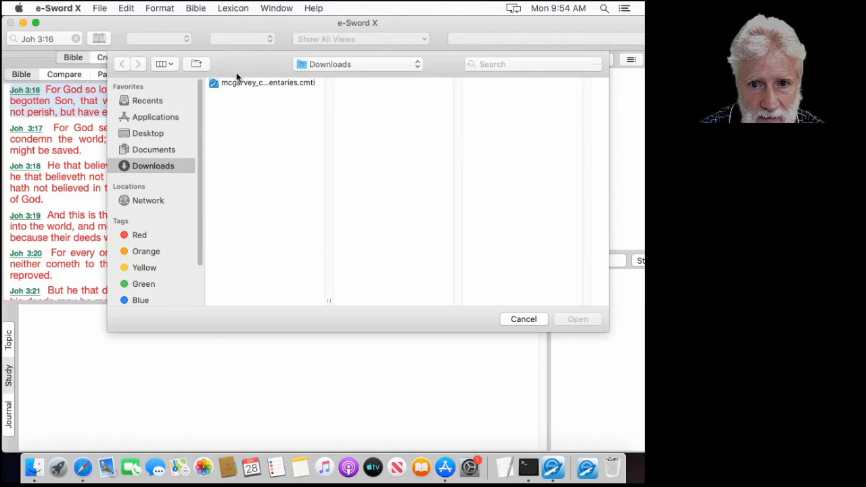
click(264, 83)
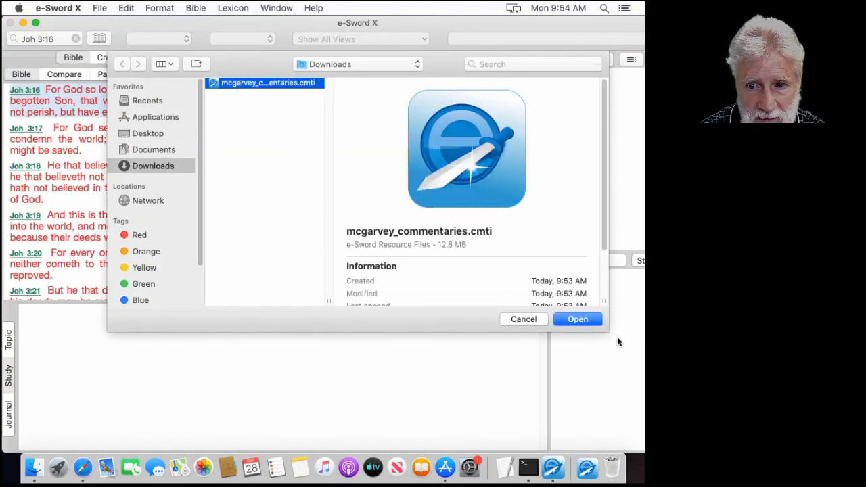
click(577, 319)
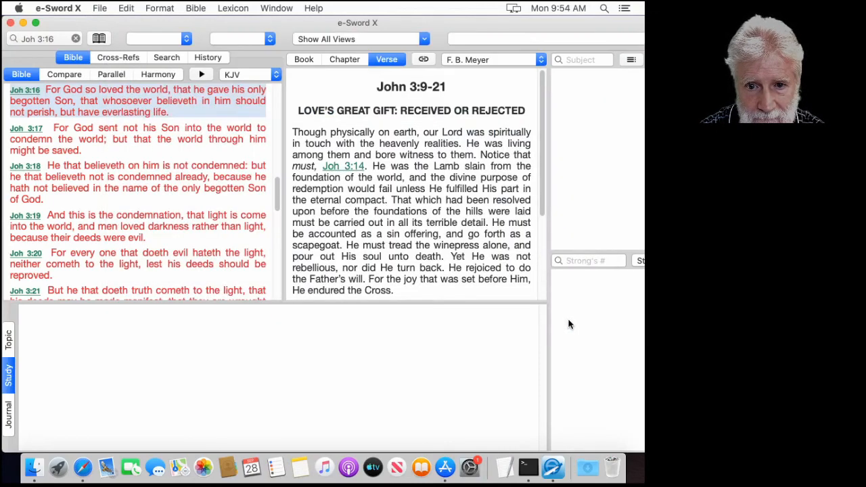
mouse_move(382, 322)
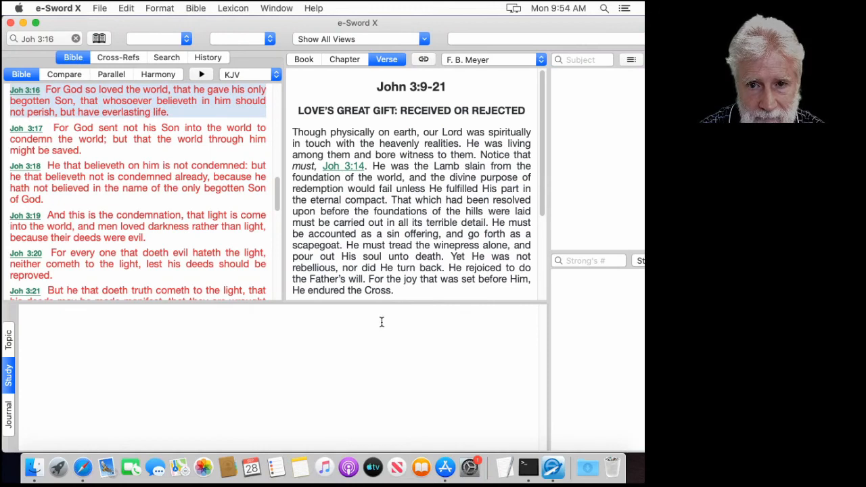
mouse_move(457, 73)
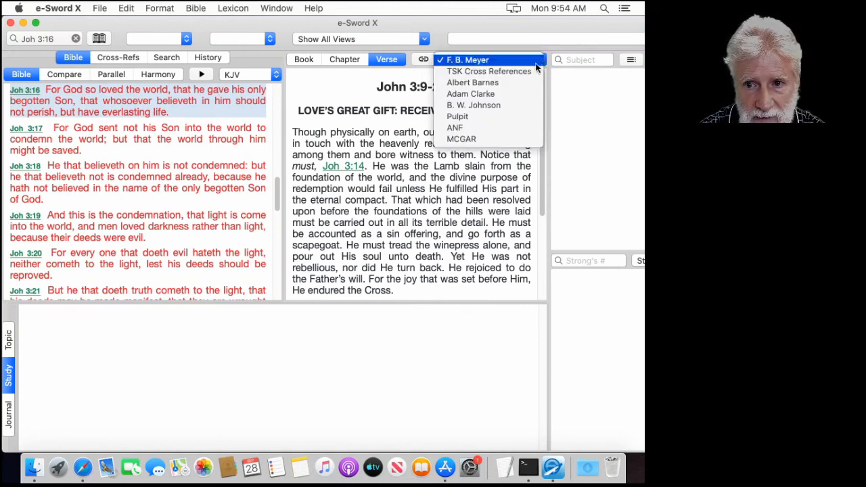
mouse_move(472, 82)
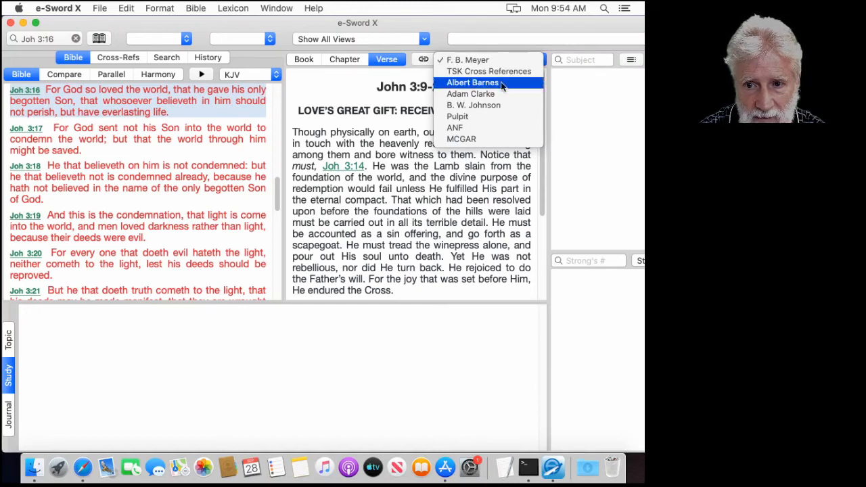
mouse_move(474, 106)
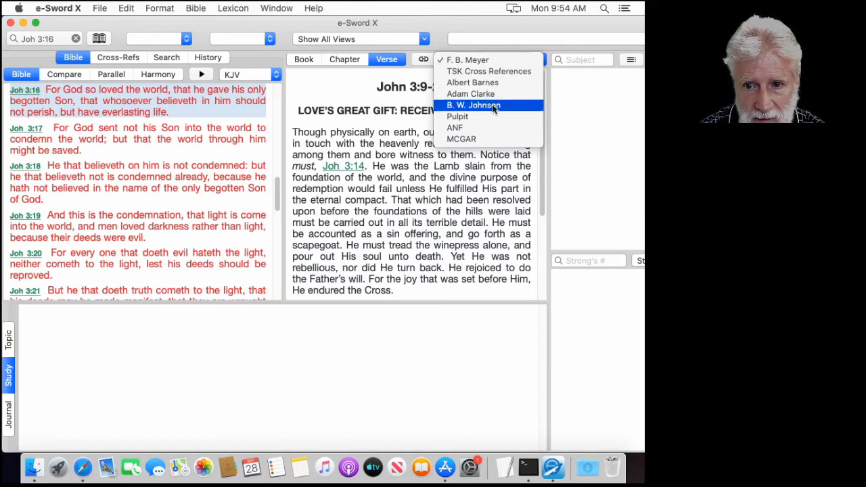
mouse_move(474, 109)
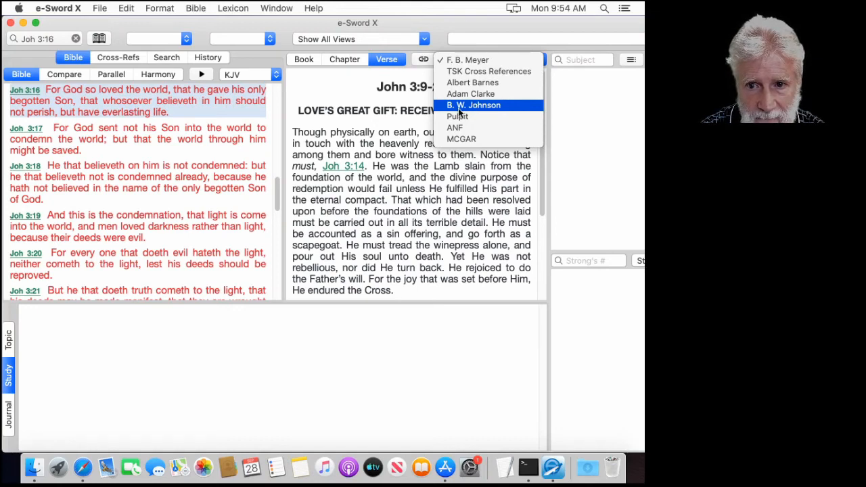
mouse_move(455, 128)
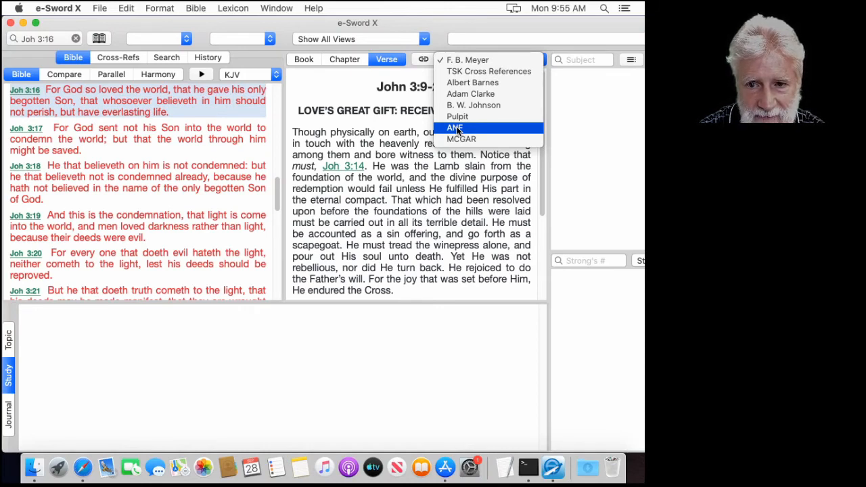
mouse_move(461, 138)
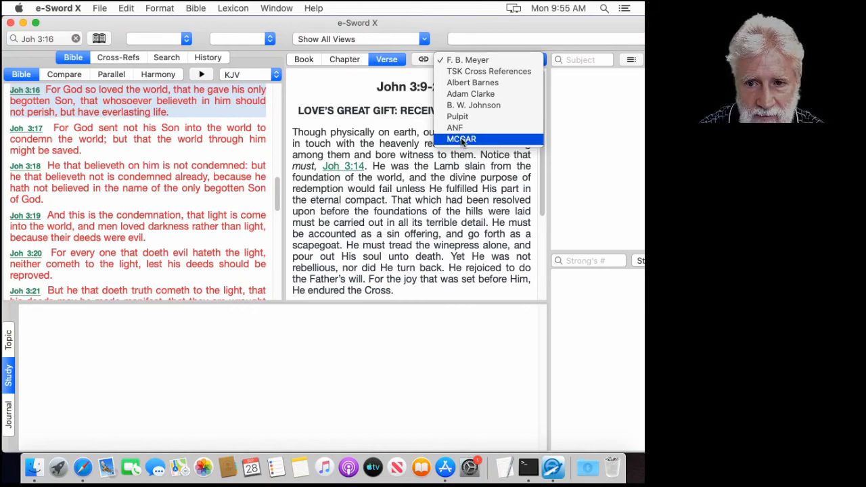
mouse_move(455, 127)
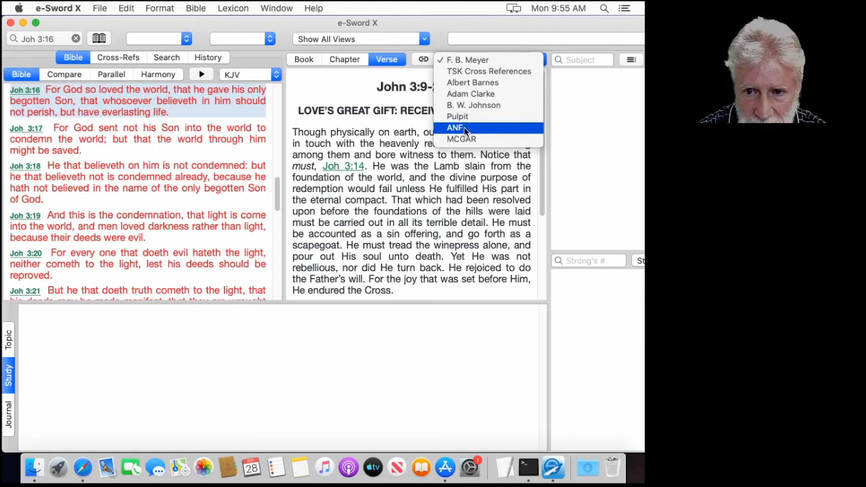
mouse_move(462, 138)
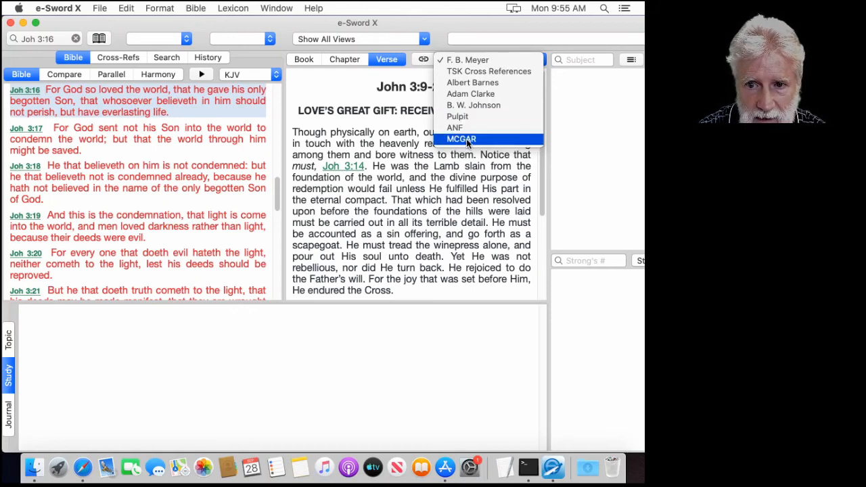
Show McGarvey's (MCGAR) commentary on John 3:1-21 alongside John 3:16, keeping KJV as the version
click(460, 138)
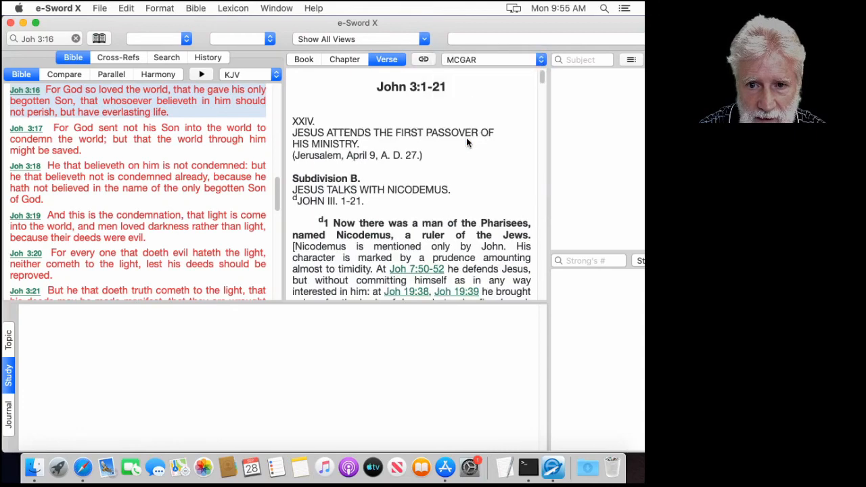
mouse_move(386, 113)
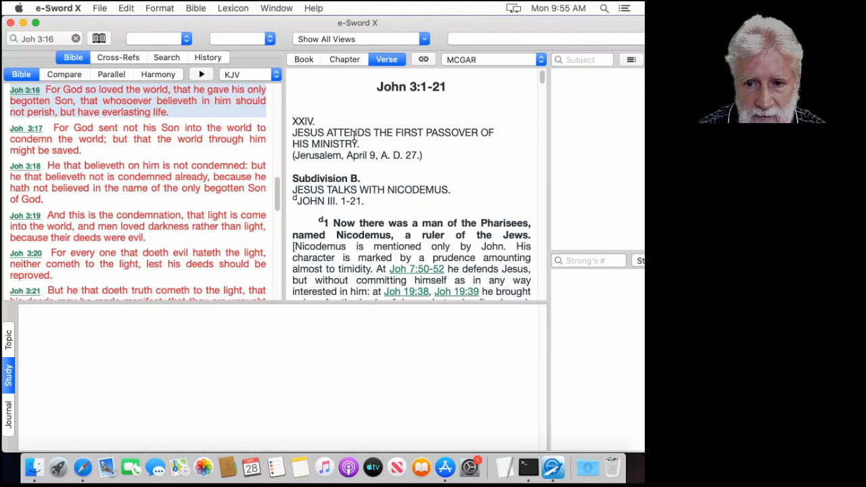
mouse_move(309, 120)
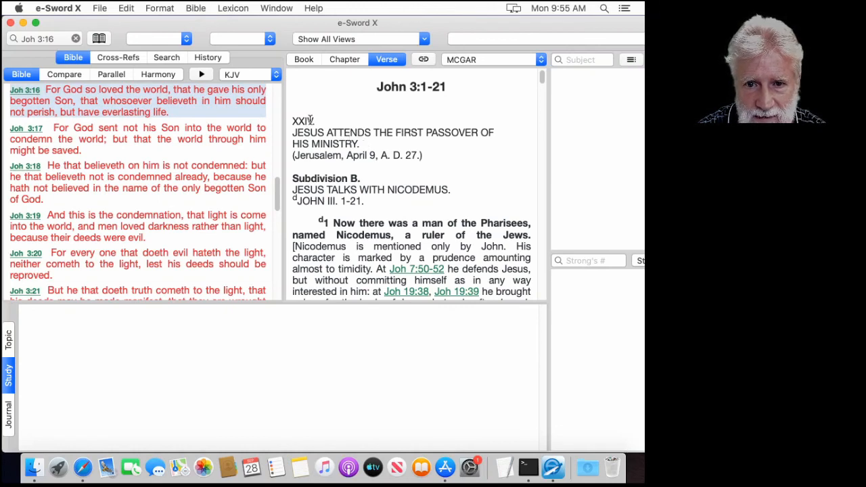
mouse_move(278, 76)
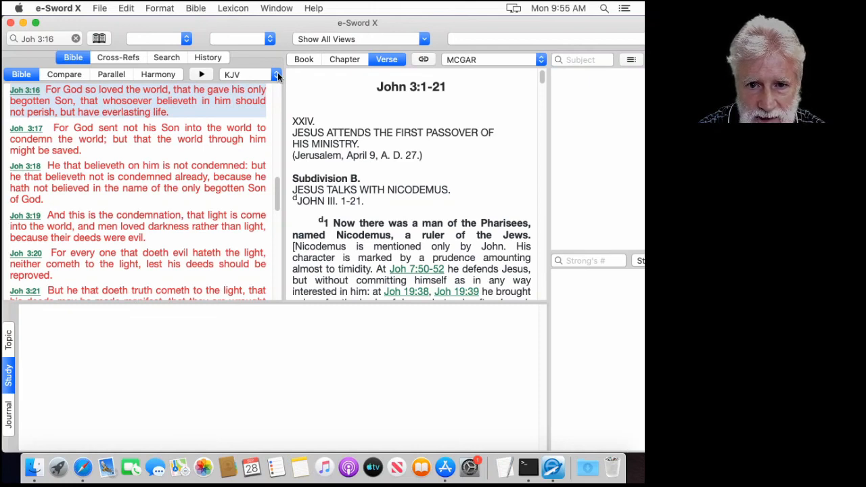
click(276, 75)
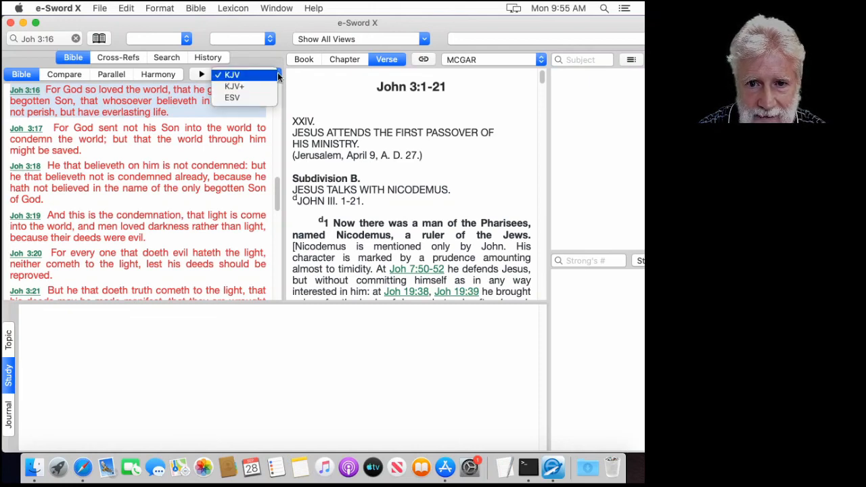
click(233, 75)
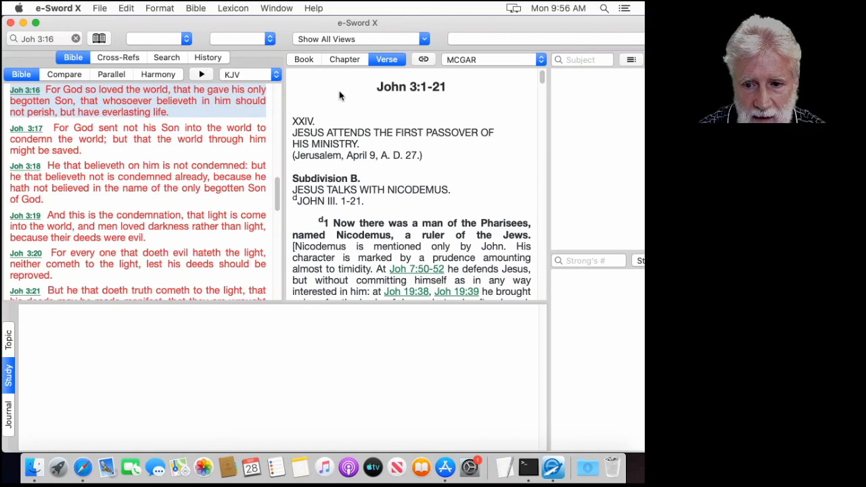